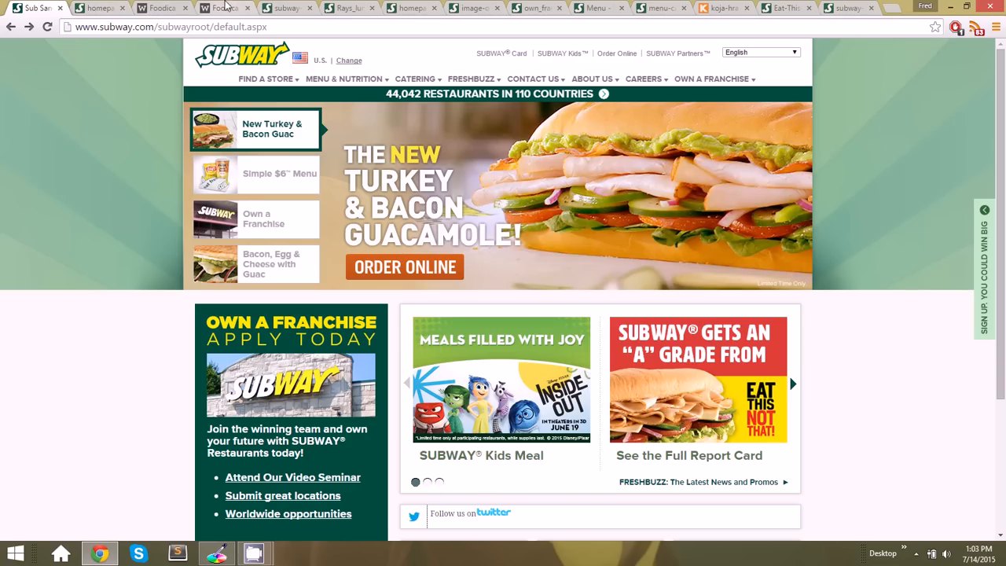
Compare the Subway-styled Foodica demo with the original demo, closing the inspection panel
click(157, 8)
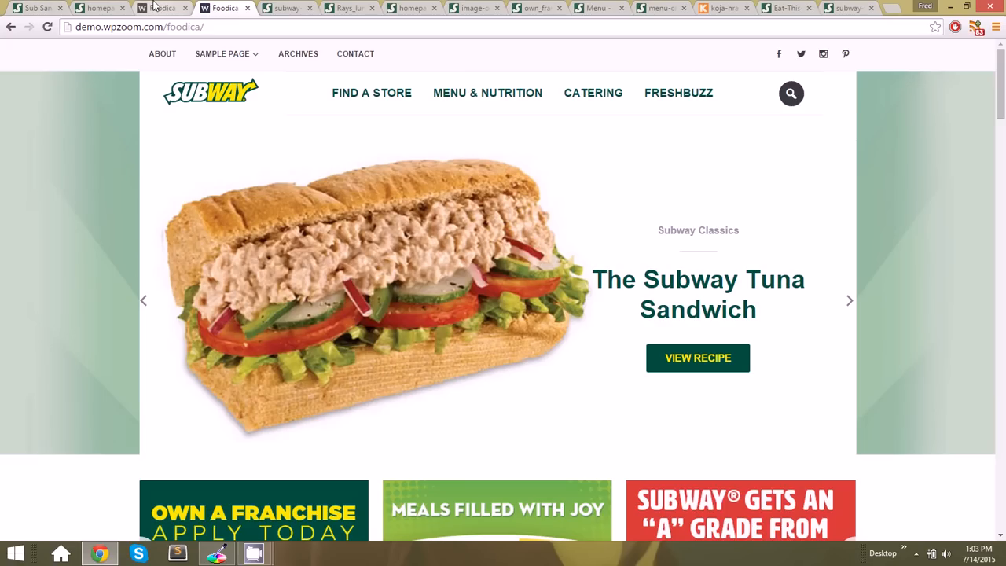
click(161, 8)
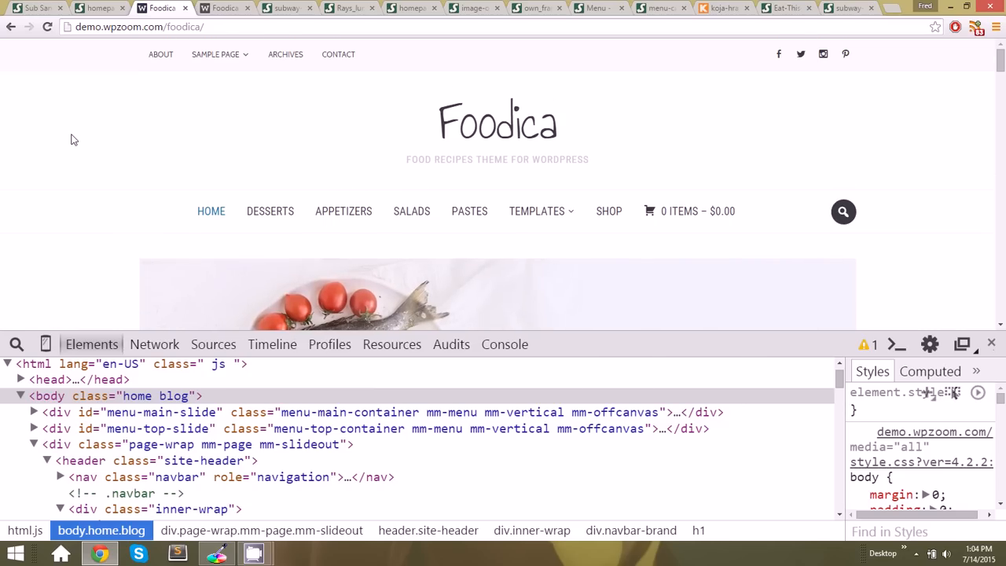
click(991, 345)
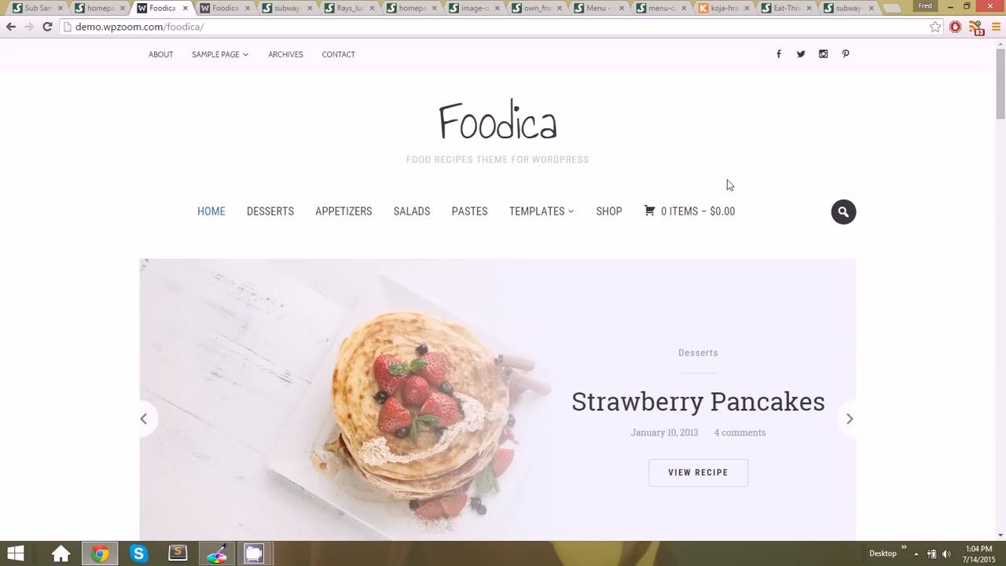
click(35, 7)
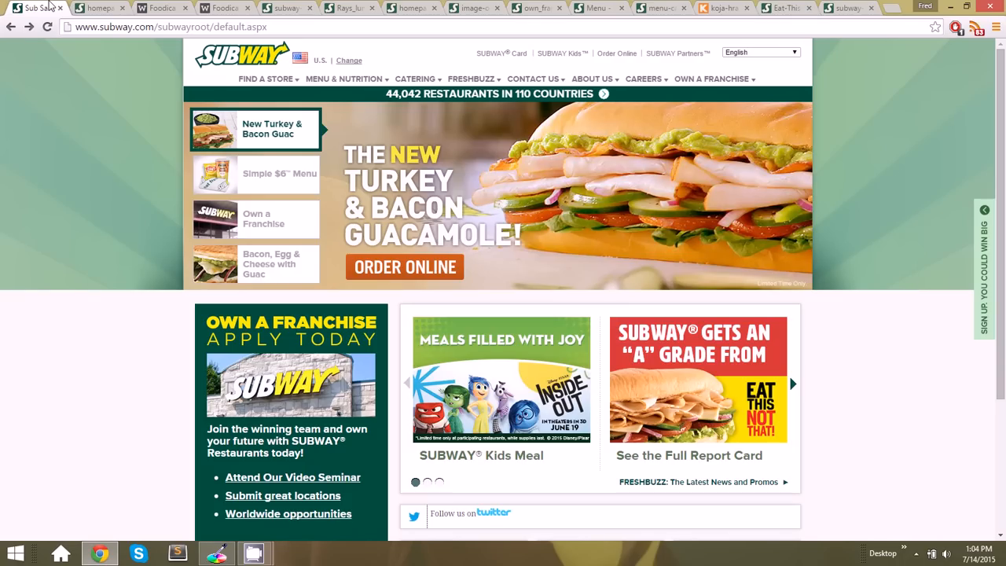
click(158, 8)
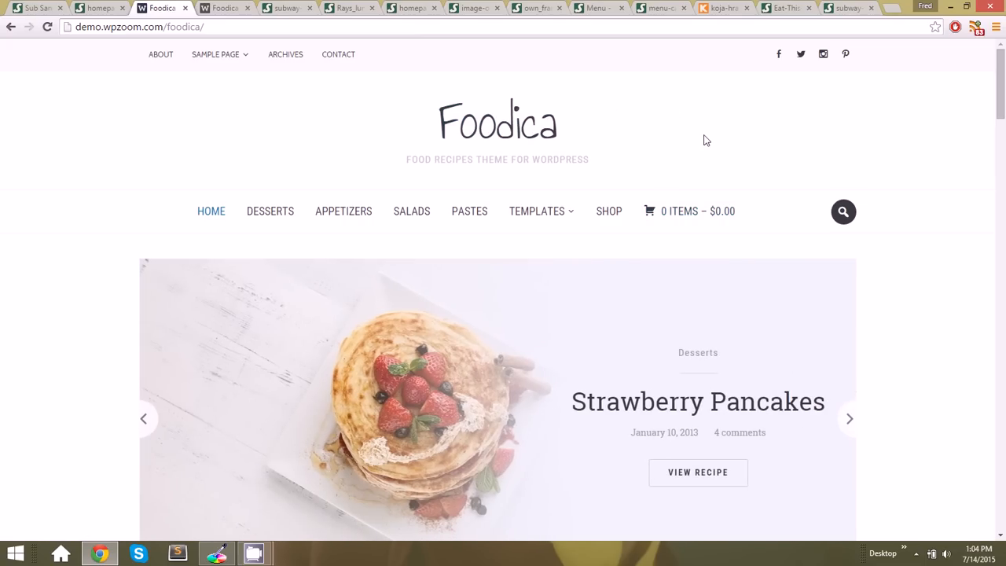
click(411, 210)
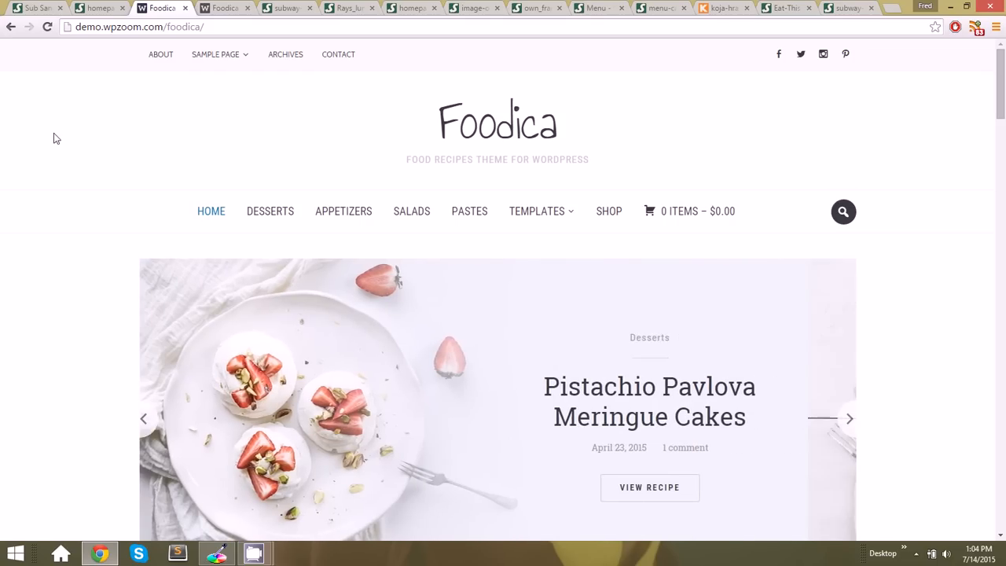
Review the Subway homepage and the Subway-styled mockup, scrolling through the pages
click(283, 7)
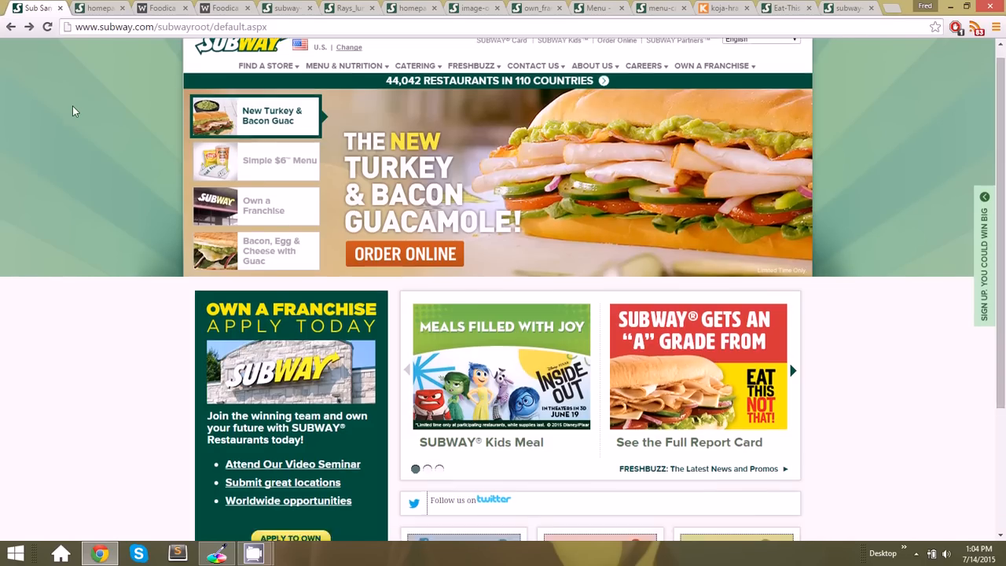
click(225, 8)
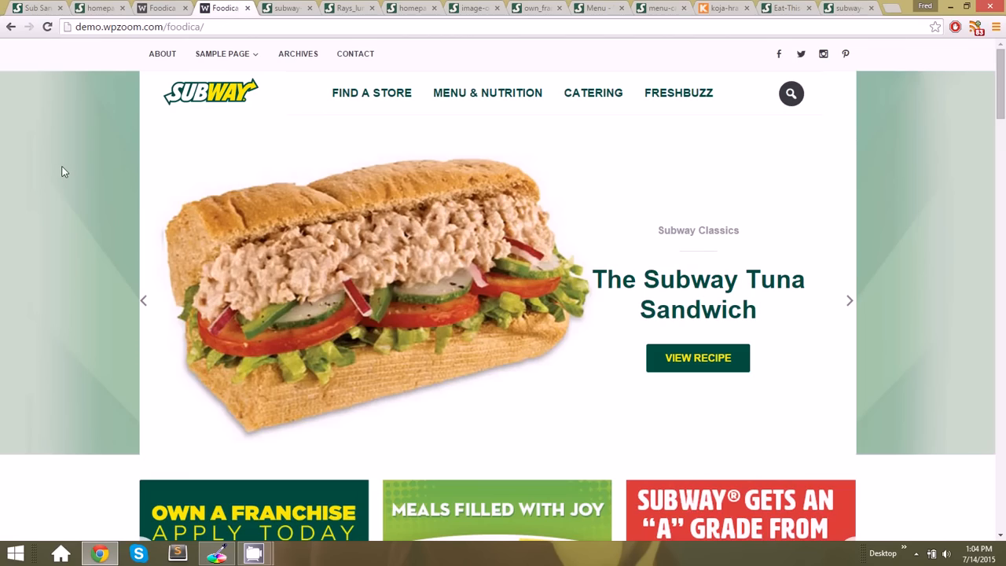
mouse_move(747, 116)
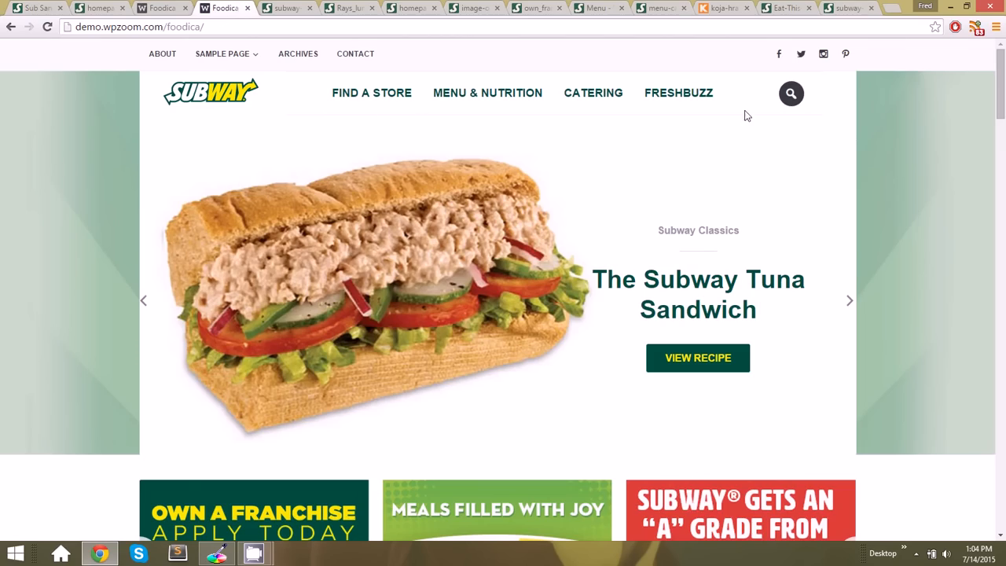
scroll(down, 3)
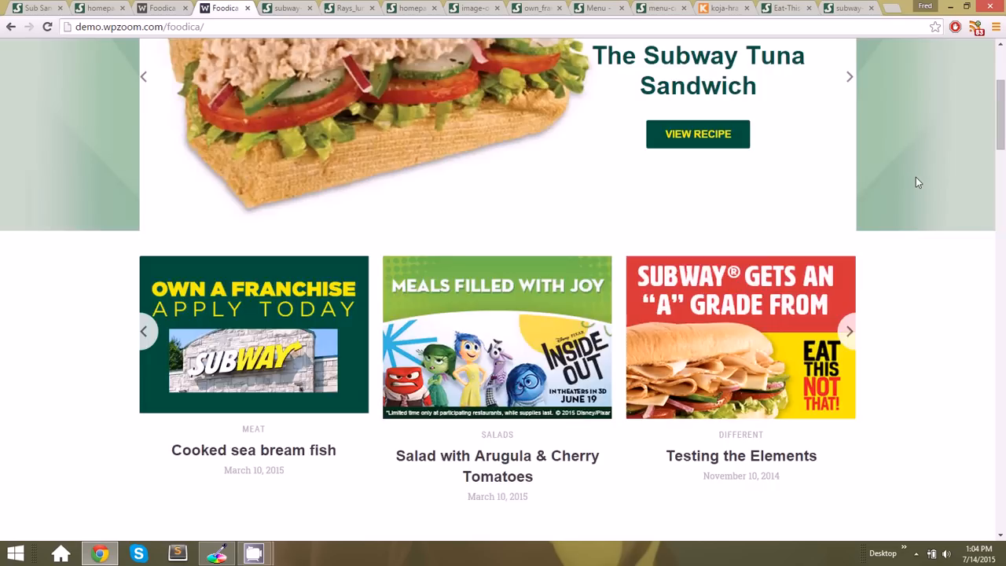
scroll(up, 3)
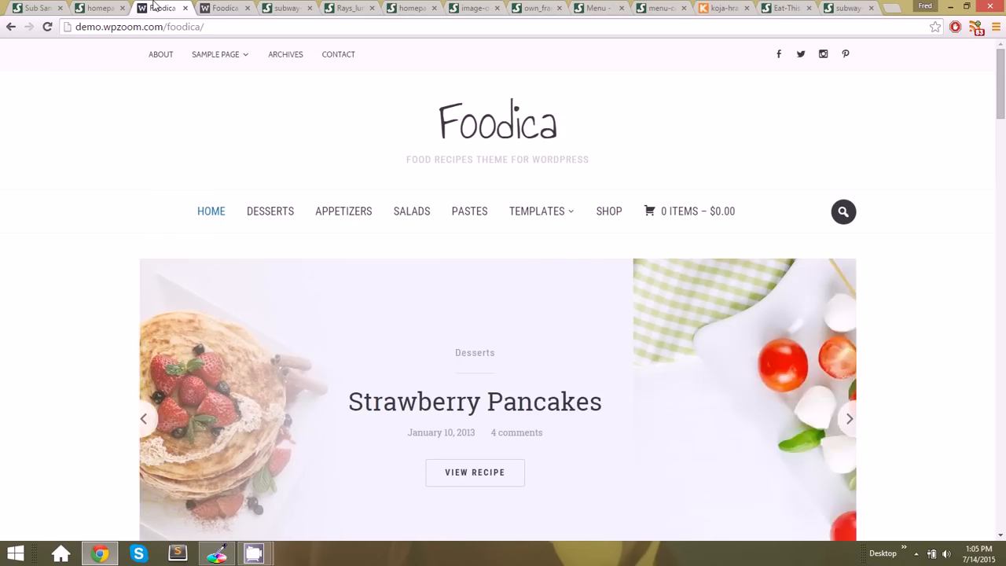
click(849, 418)
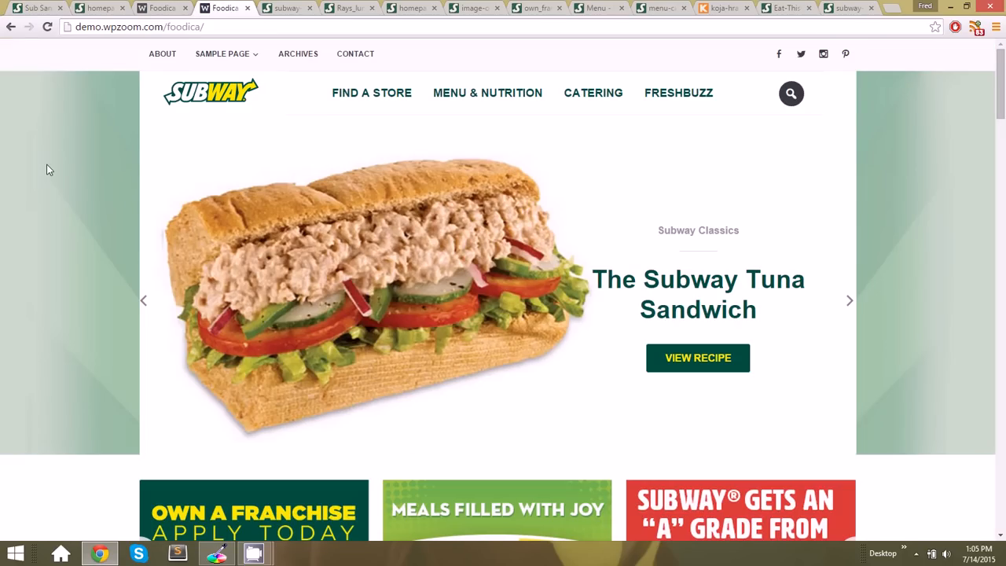
click(162, 8)
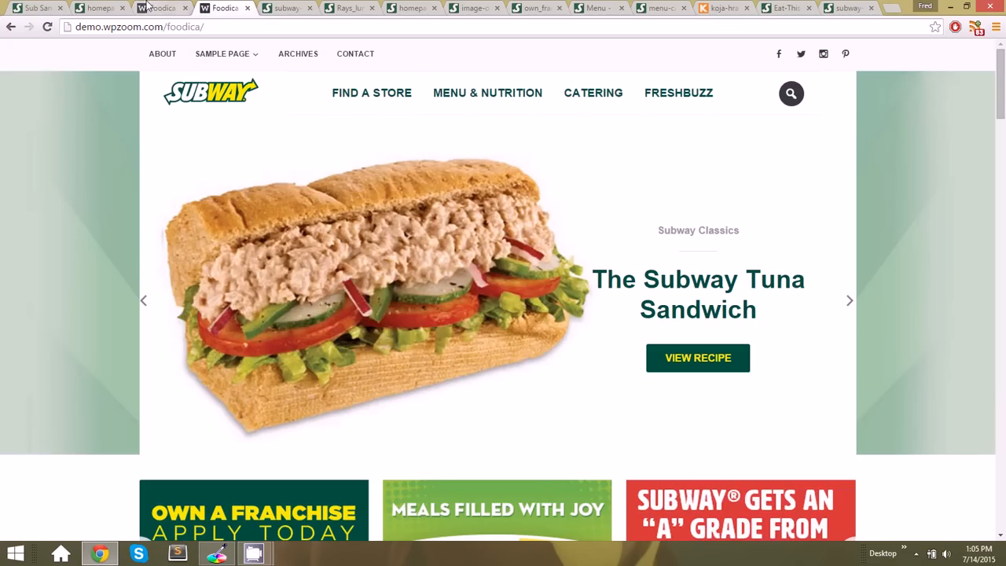
click(38, 8)
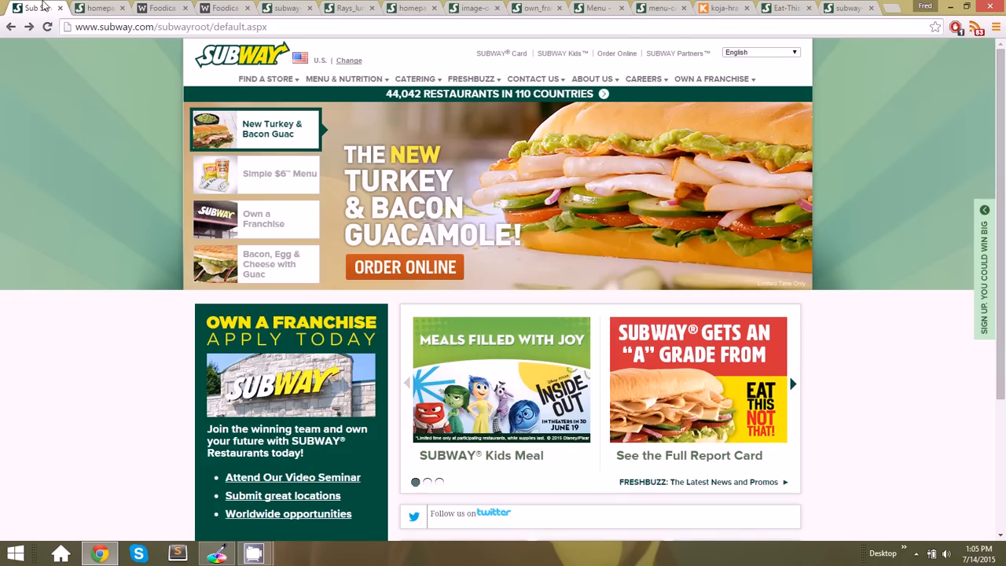
Grab Subway green 00543D and yellow FFF200 into ColorPic chips, then hide ColorPic
scroll(down, 3)
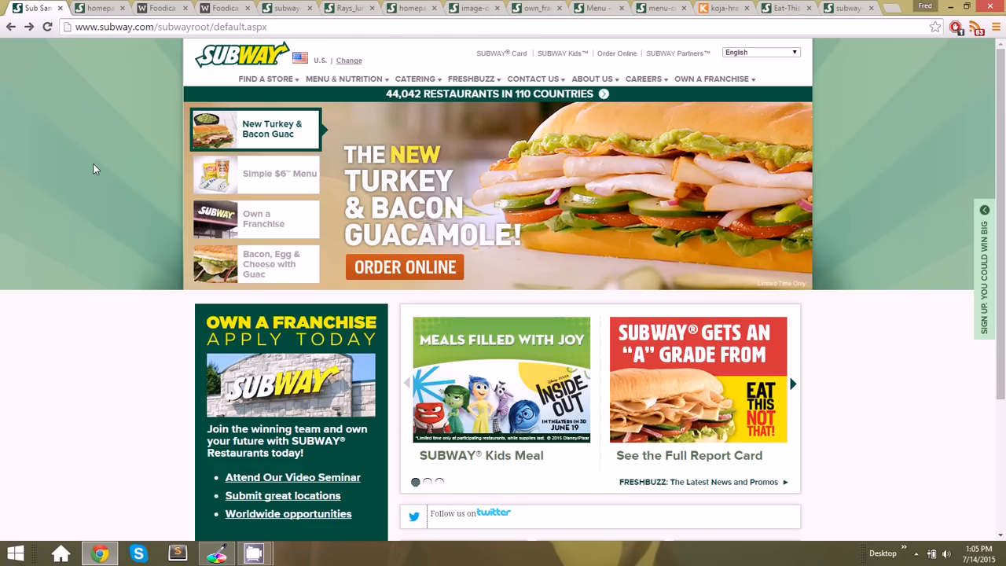
mouse_move(77, 168)
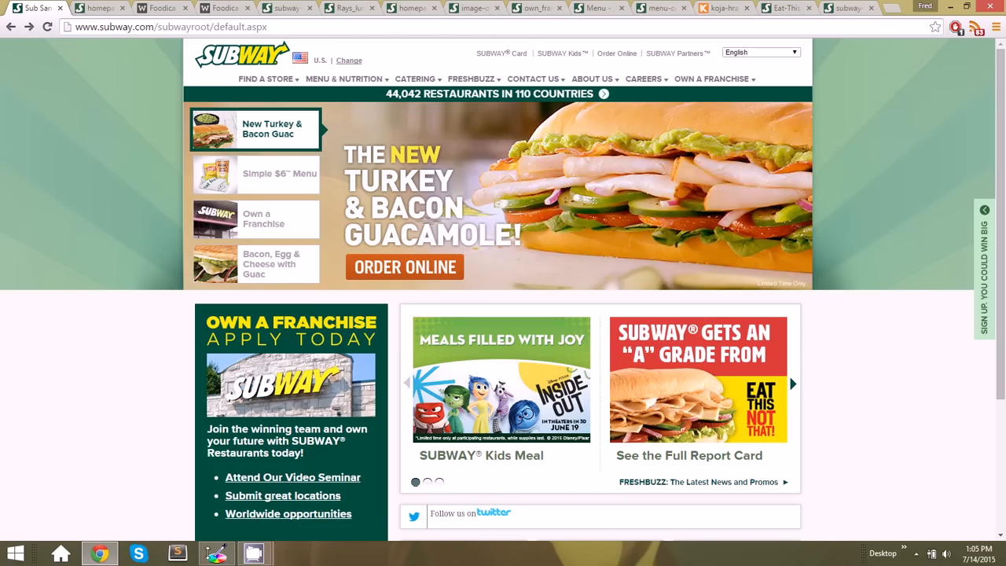
click(215, 552)
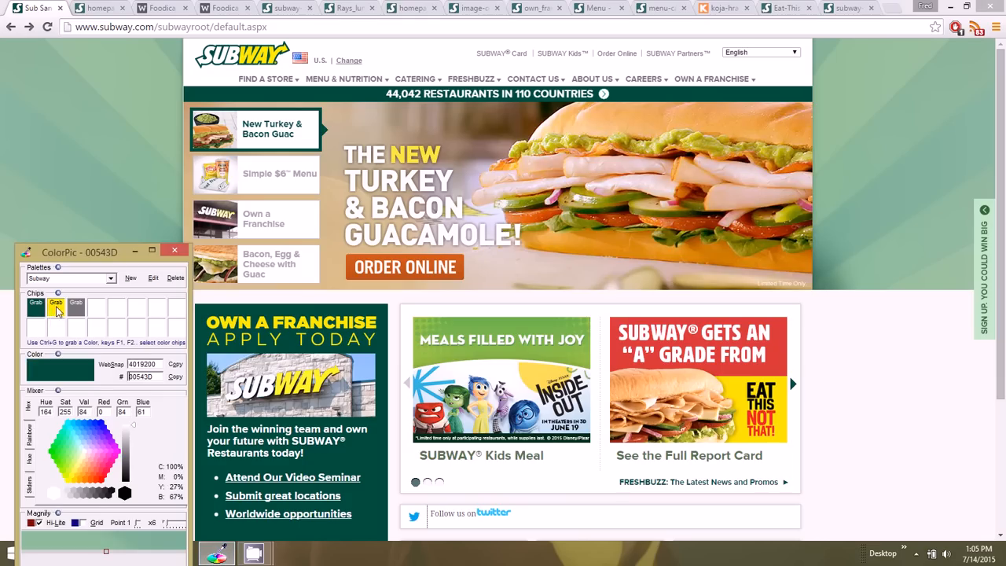
click(55, 307)
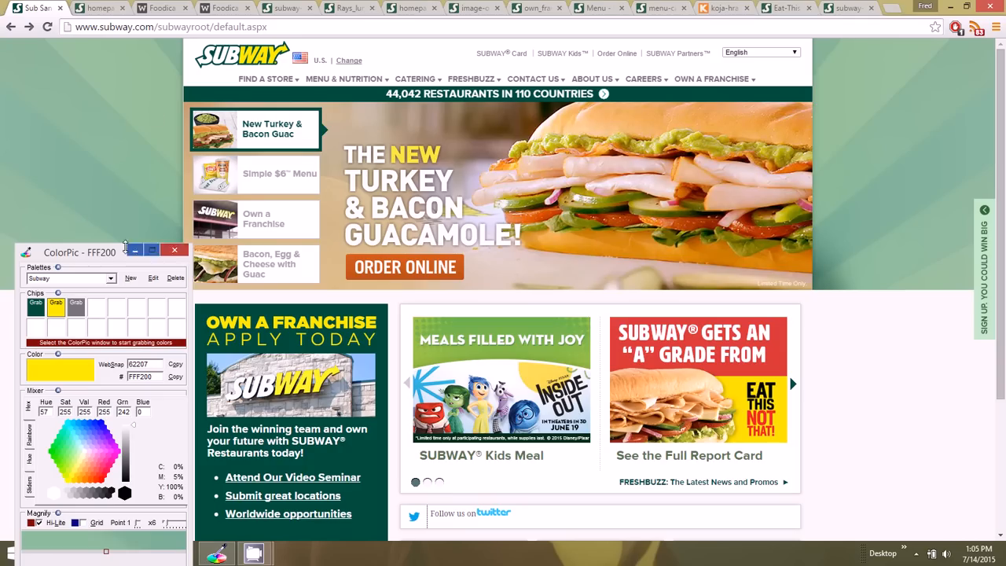
click(173, 250)
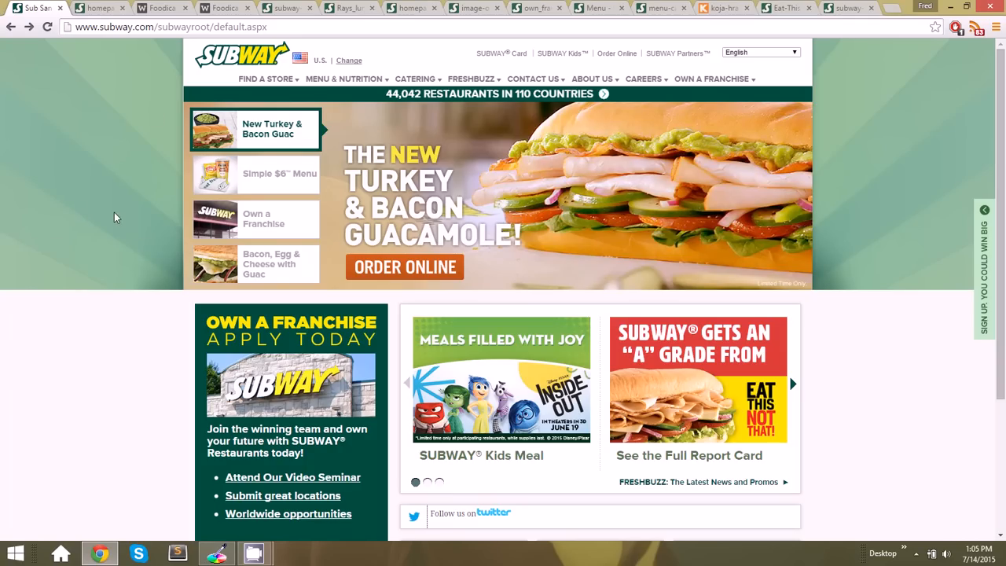
mouse_move(89, 155)
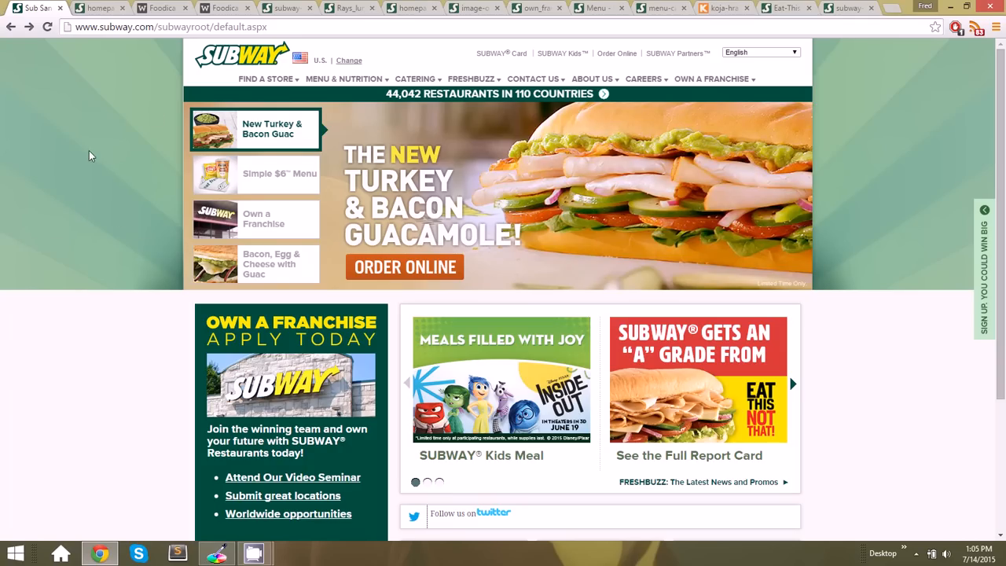
mouse_move(63, 205)
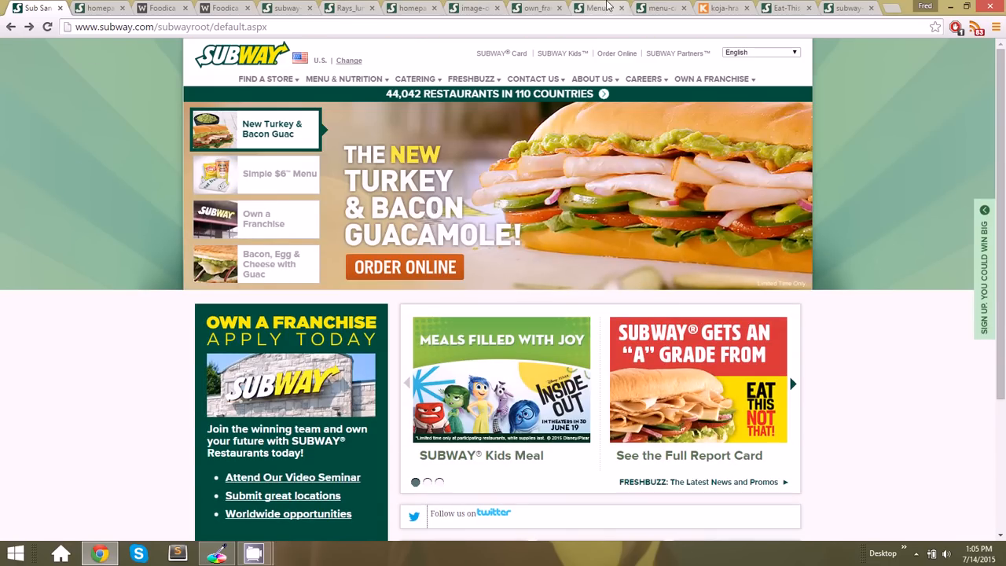
click(721, 8)
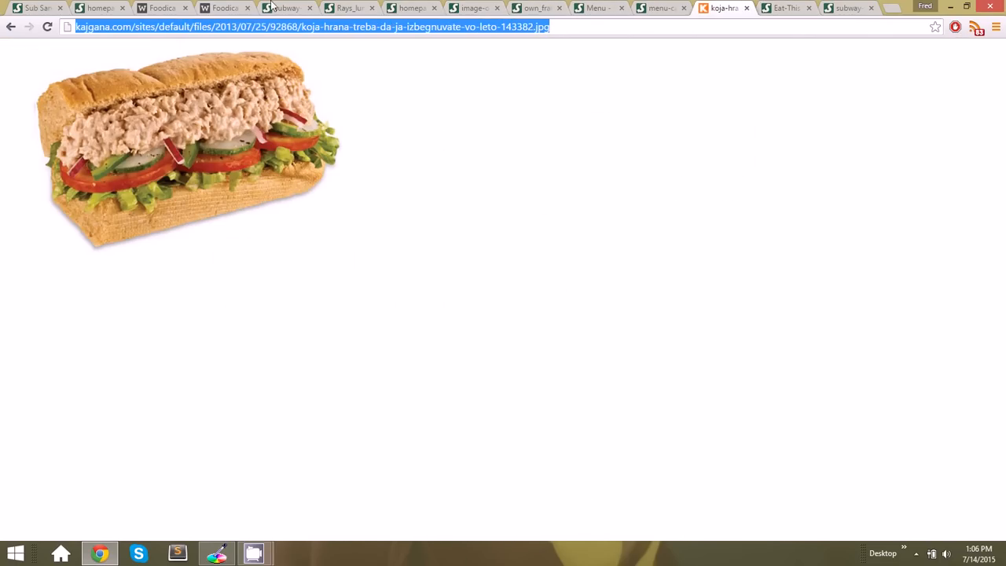
click(283, 7)
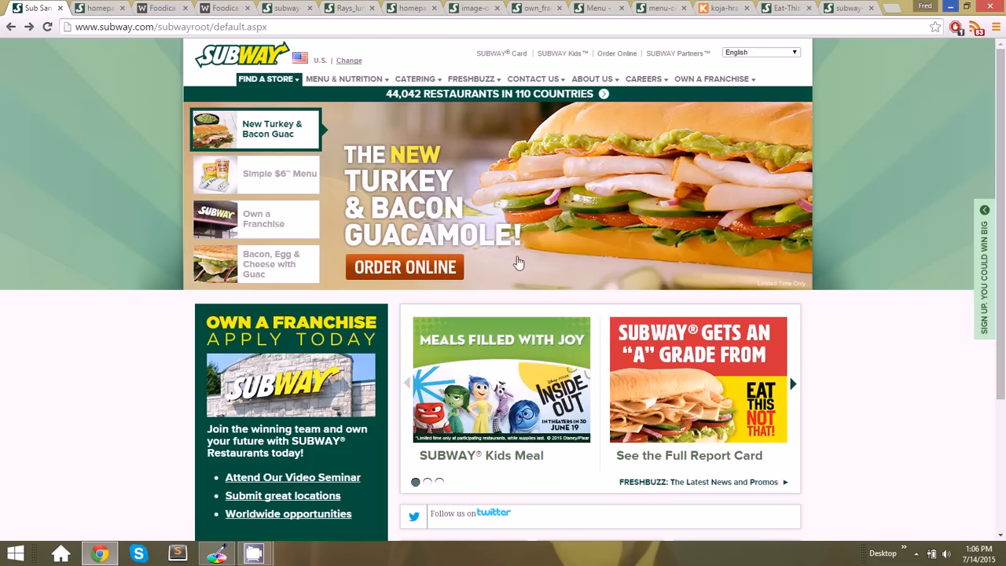
Save the Subway homepage slider image to disk from its context menu
click(275, 173)
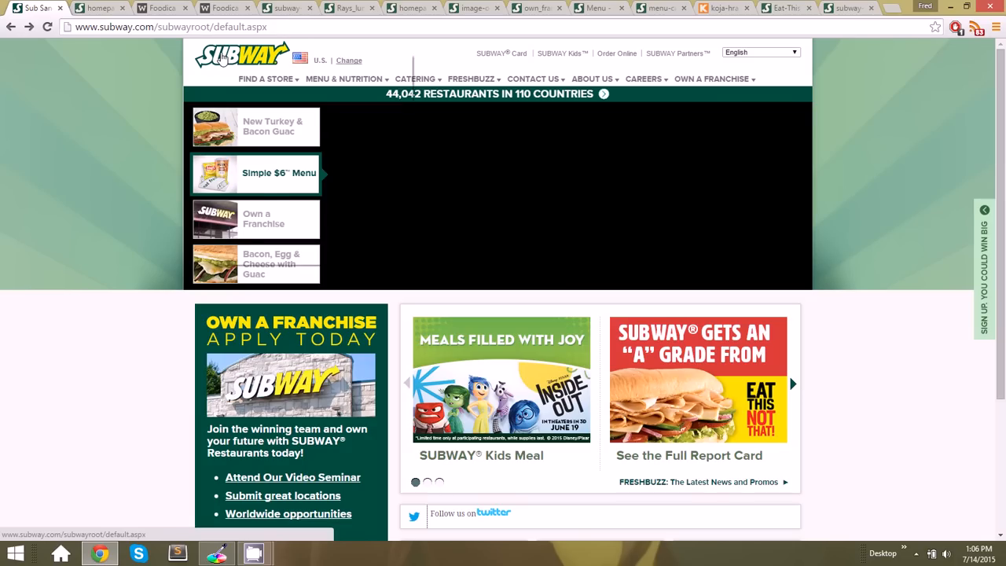
right_click(242, 55)
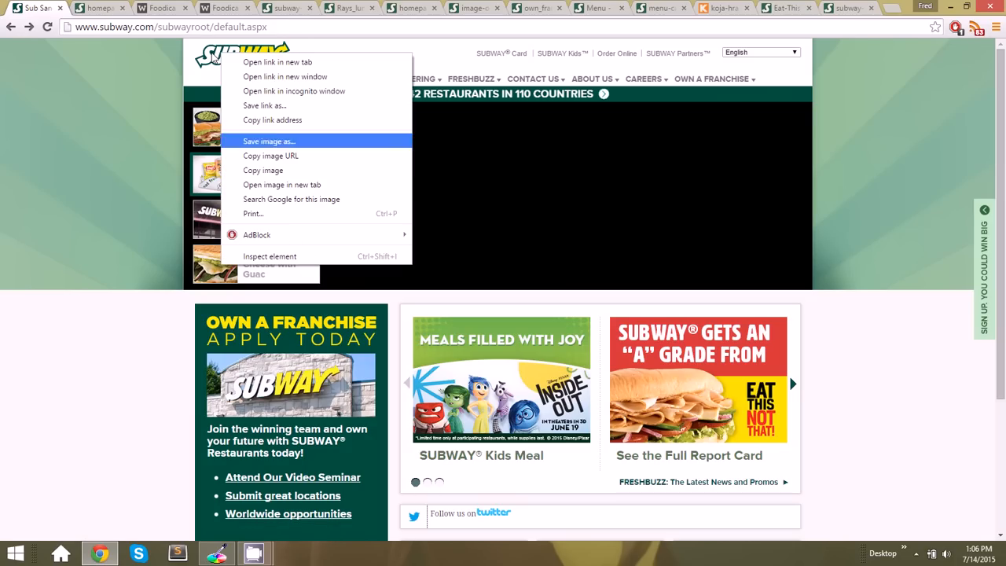
click(208, 8)
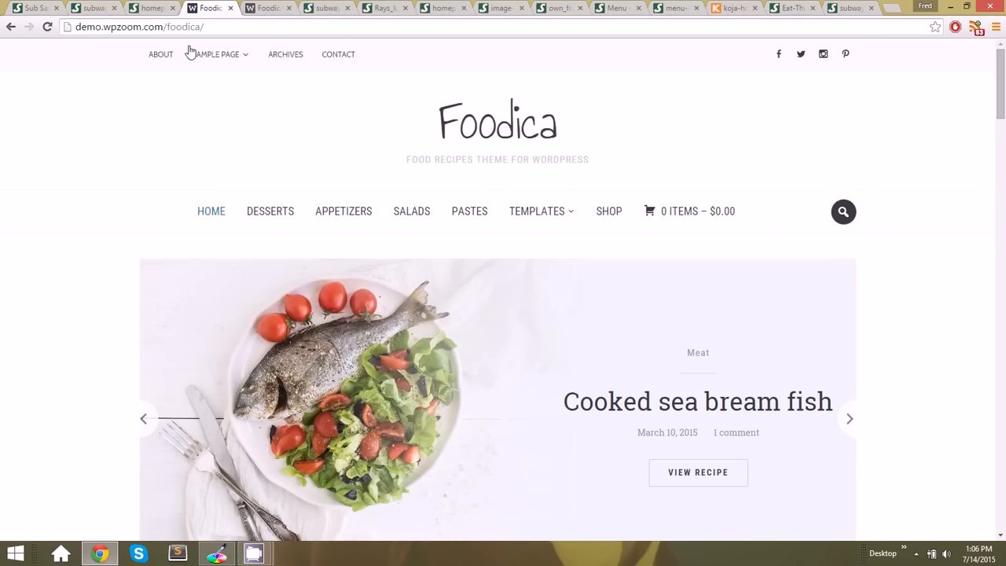
mouse_move(464, 133)
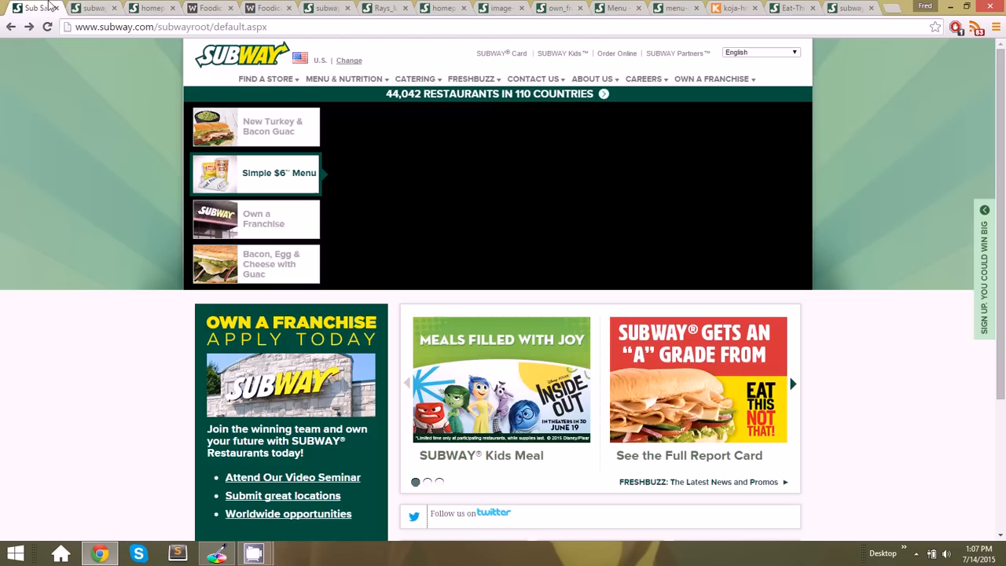
Copy the Subway rays image URL and add it as the Foodica body's background-image
right_click(147, 181)
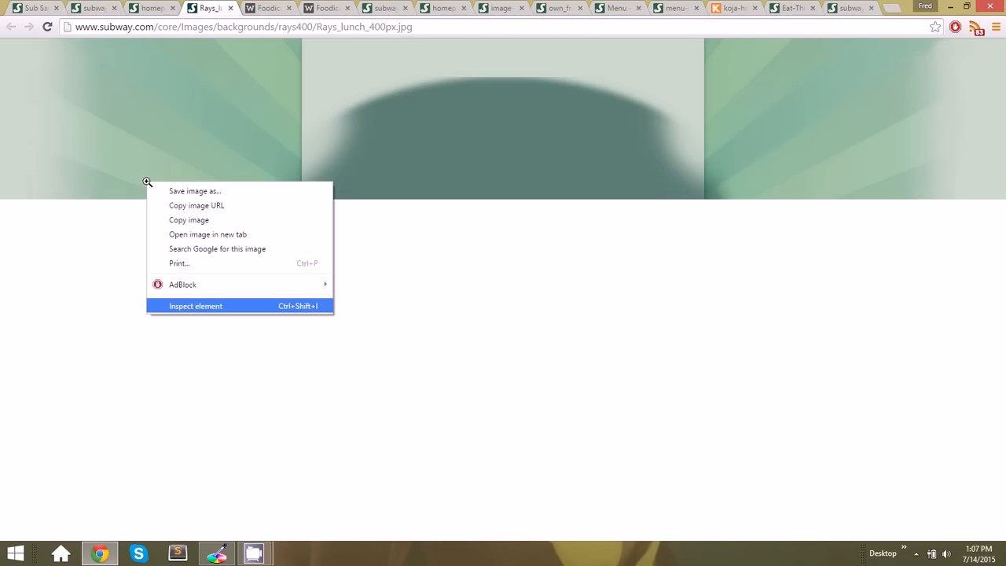
click(194, 305)
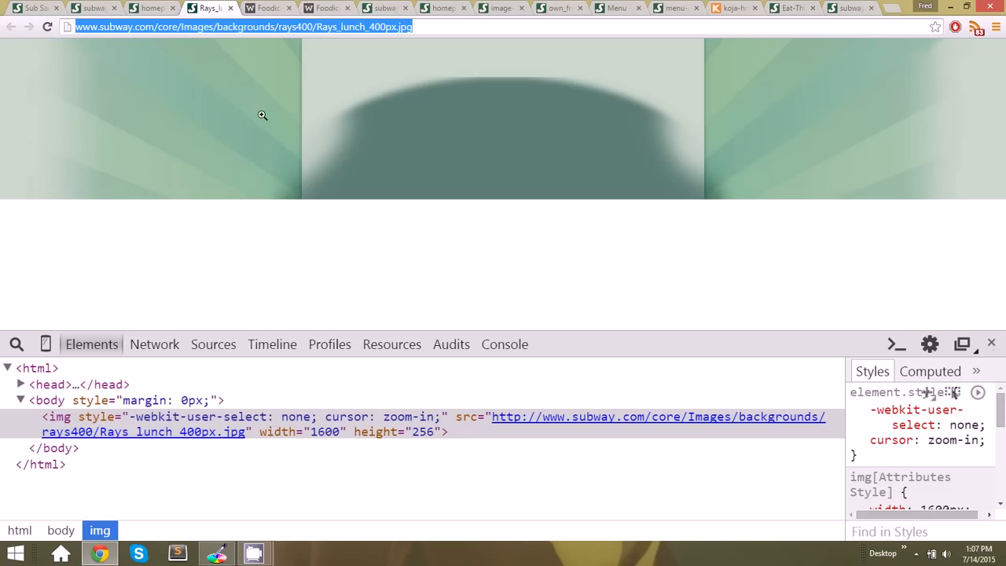
click(268, 7)
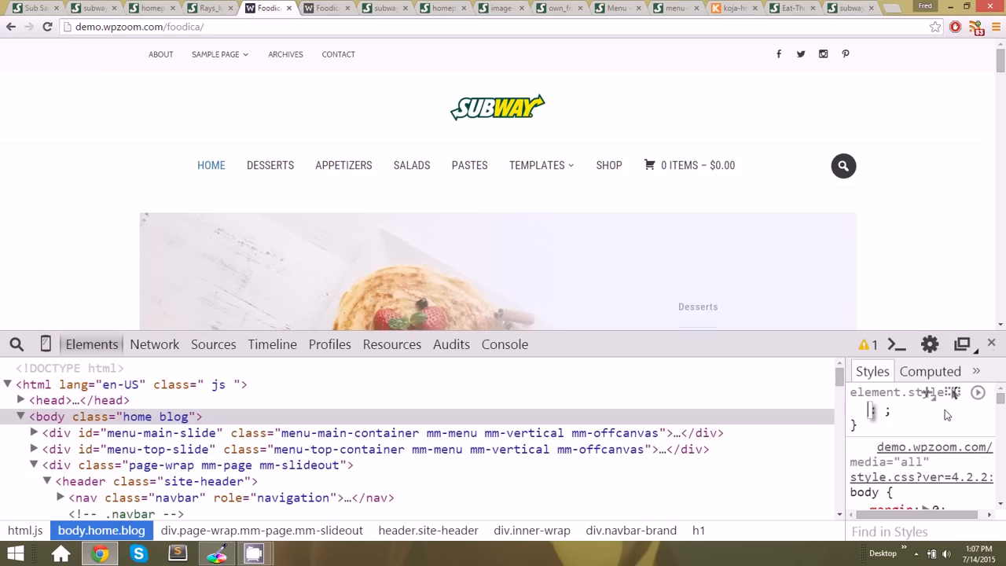
text(background-image)
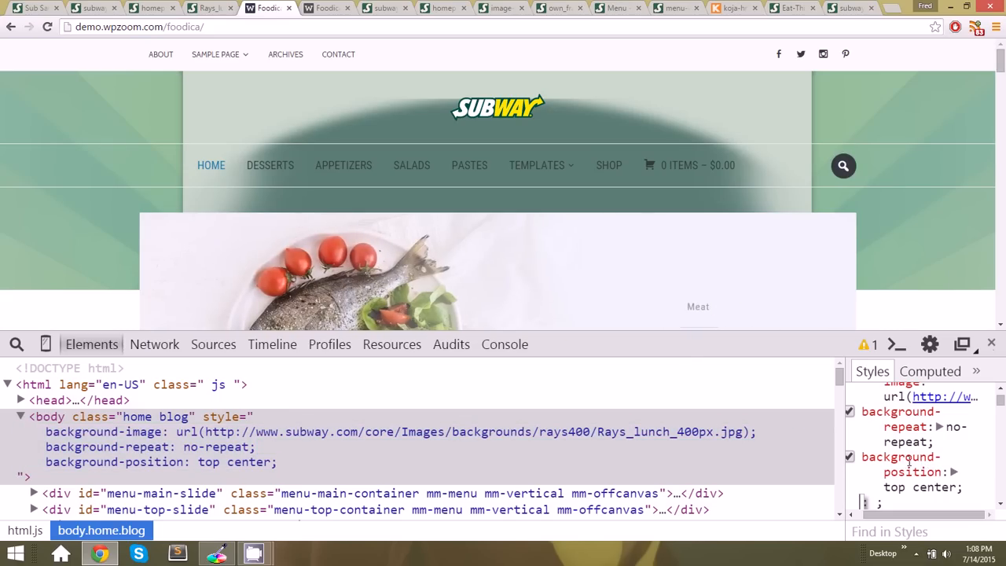
mouse_move(101, 530)
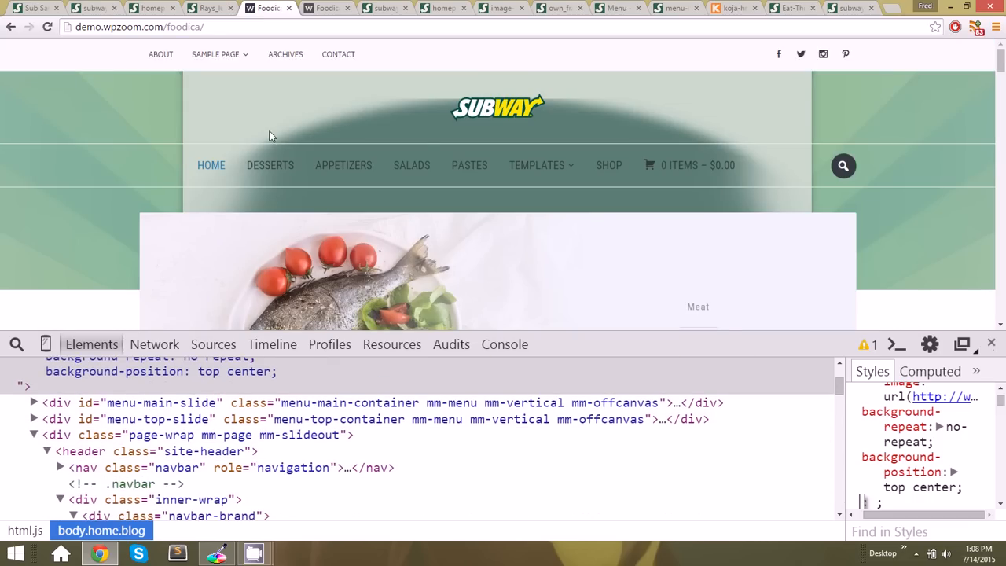
mouse_move(84, 451)
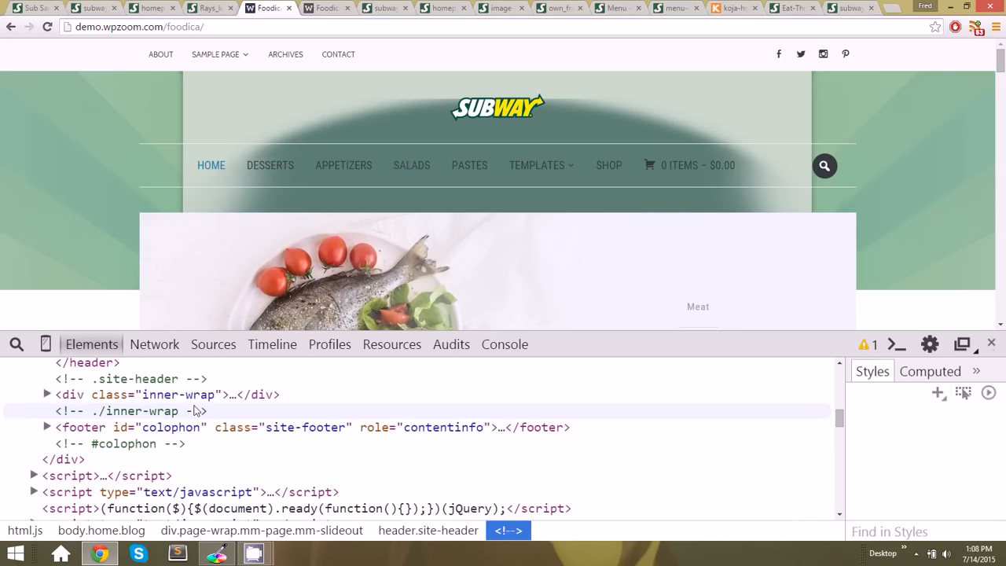
Give the header's div.inner-wrap a background-color of #fff
click(157, 394)
text(background-color)
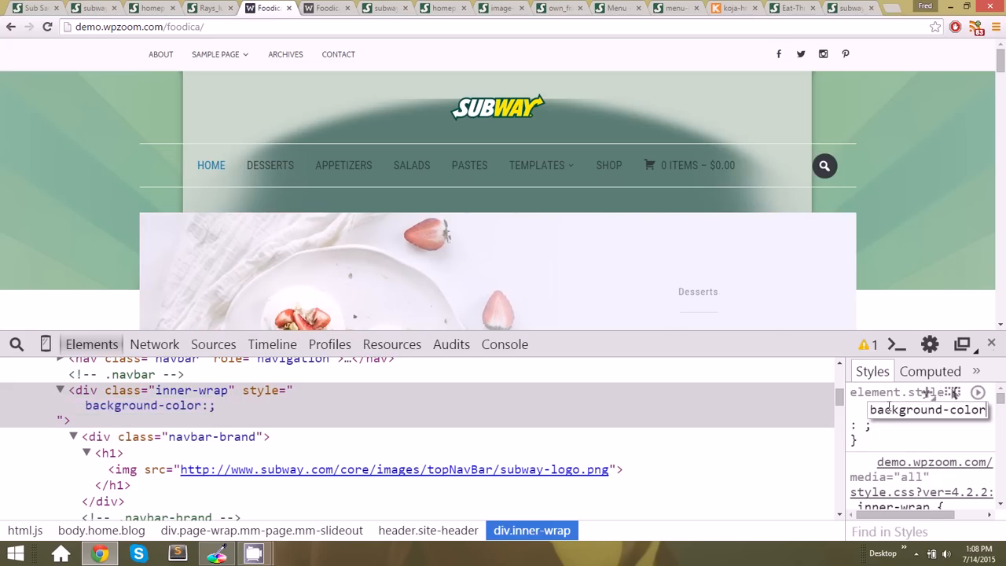
text(#fff;)
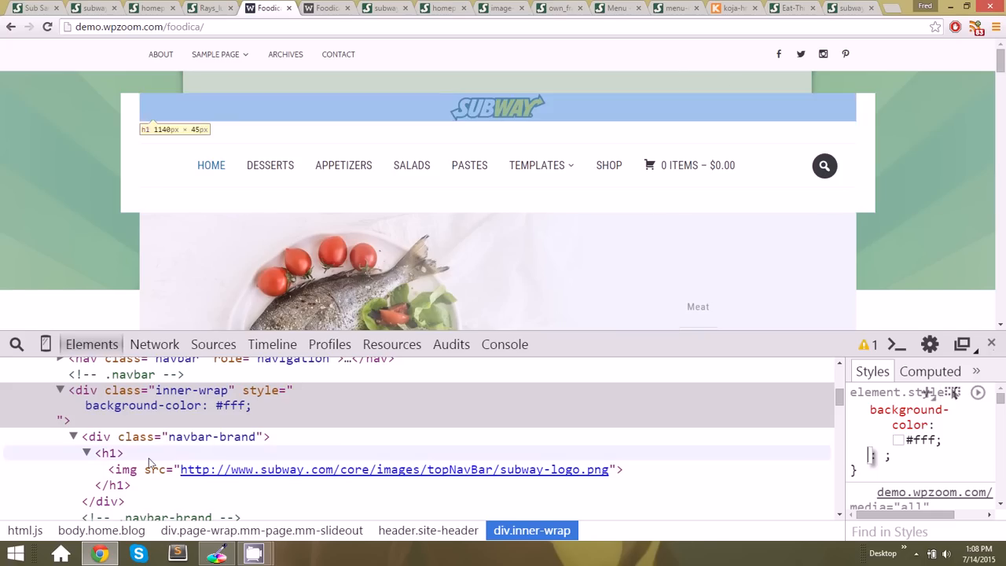
Set the header inner-wrap to padding 0 and max-width 1140px
click(109, 452)
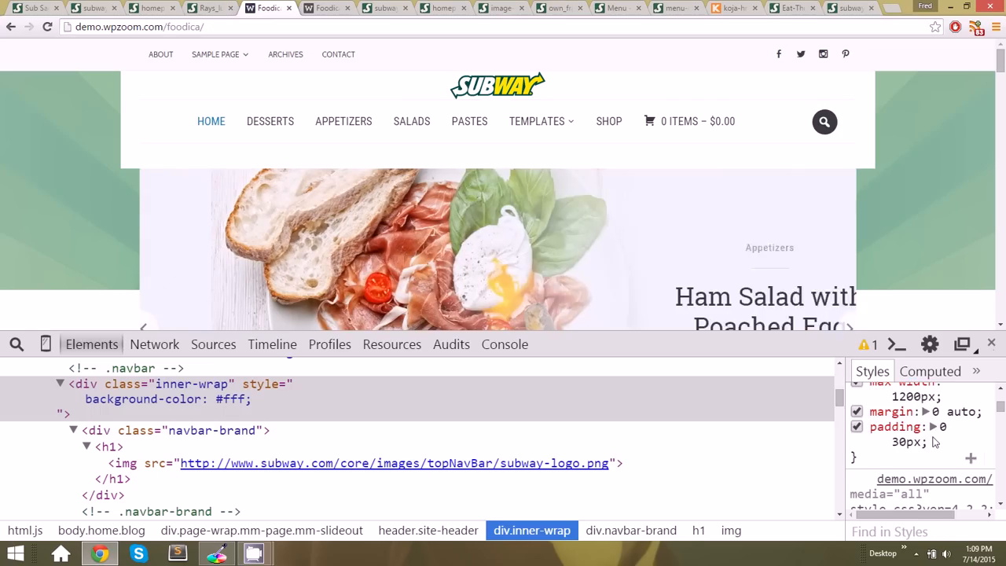
text(padding: 0;)
text(max-widh)
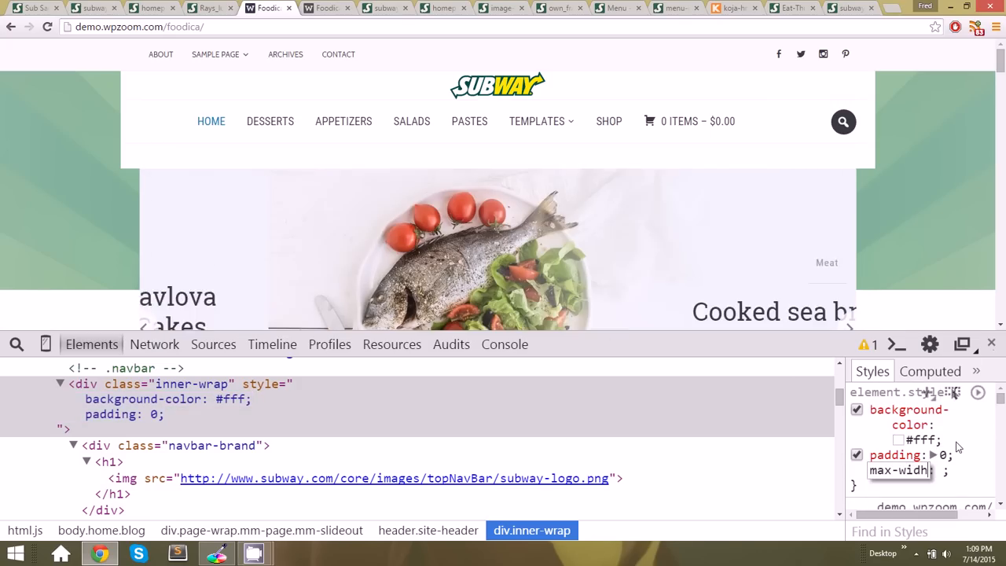
text(114)
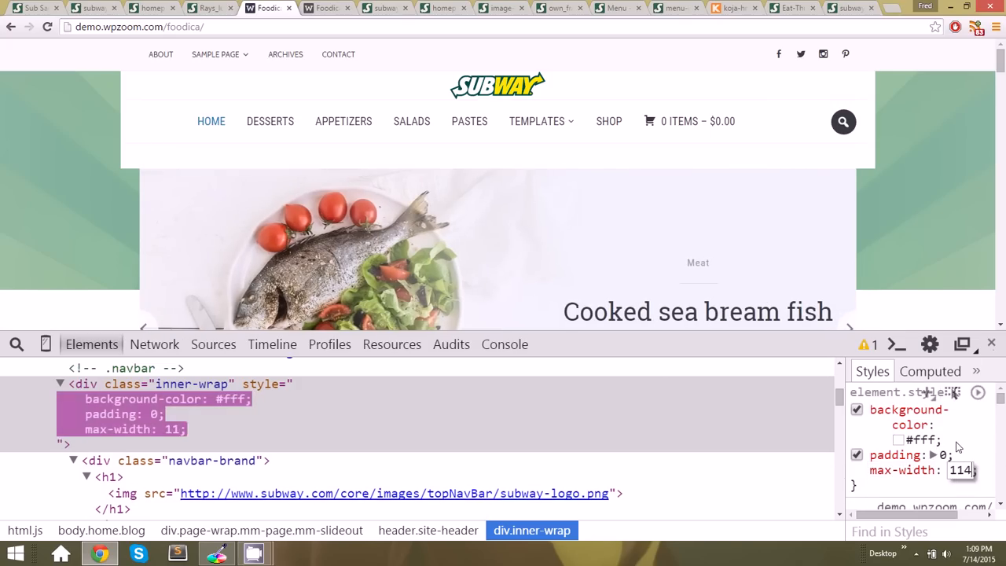
text(1140px)
text(display: inline-block;)
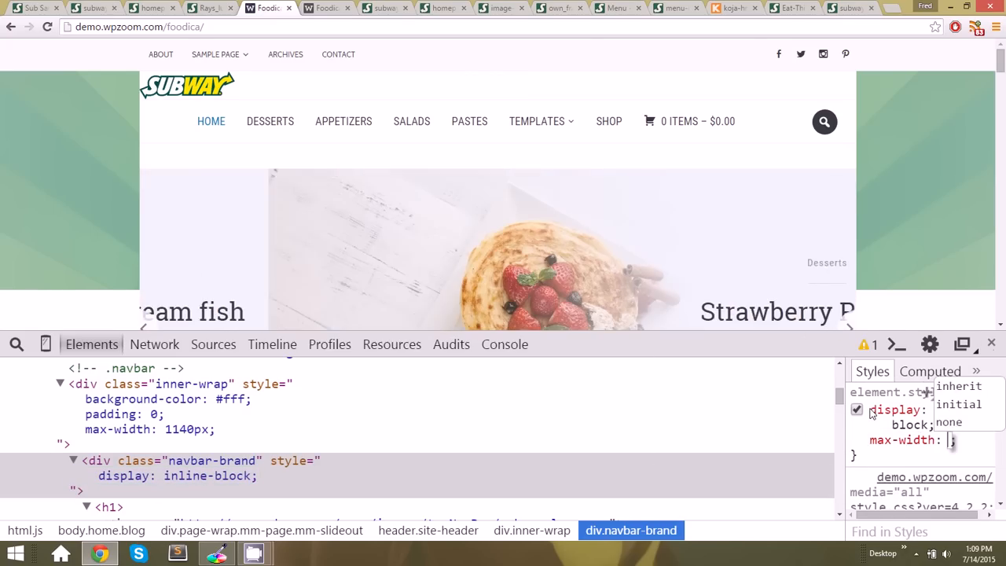
Make logo and nav inline-block at max-width 20% and 75%, nav vertical-align top
text(20%)
text(max-widht)
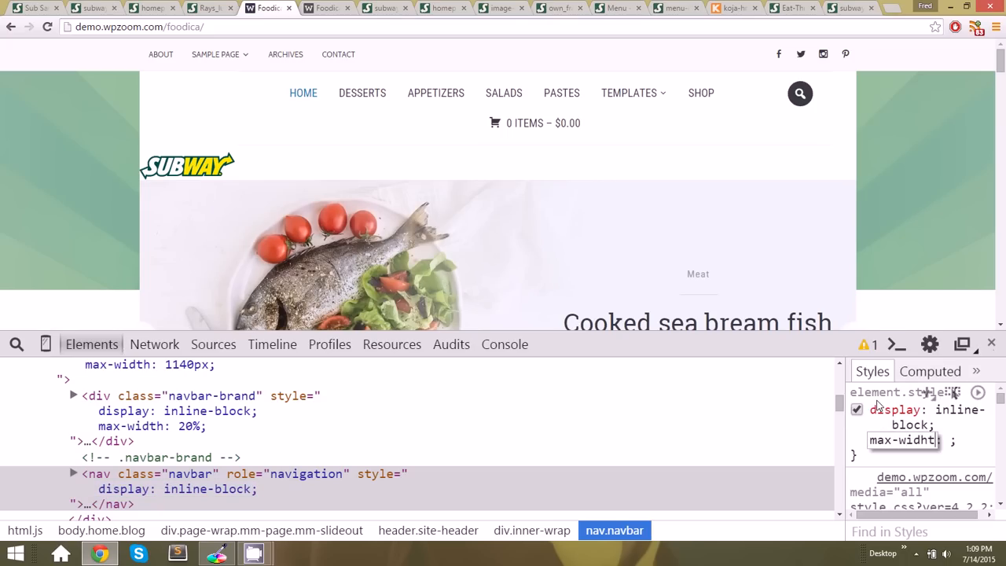
text(75%)
text(vertical-align)
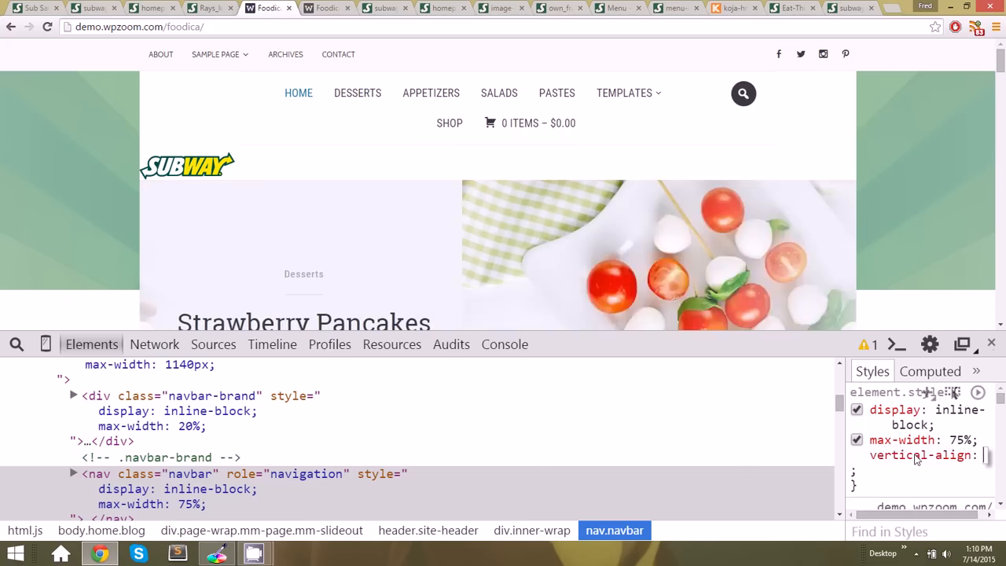
text(top)
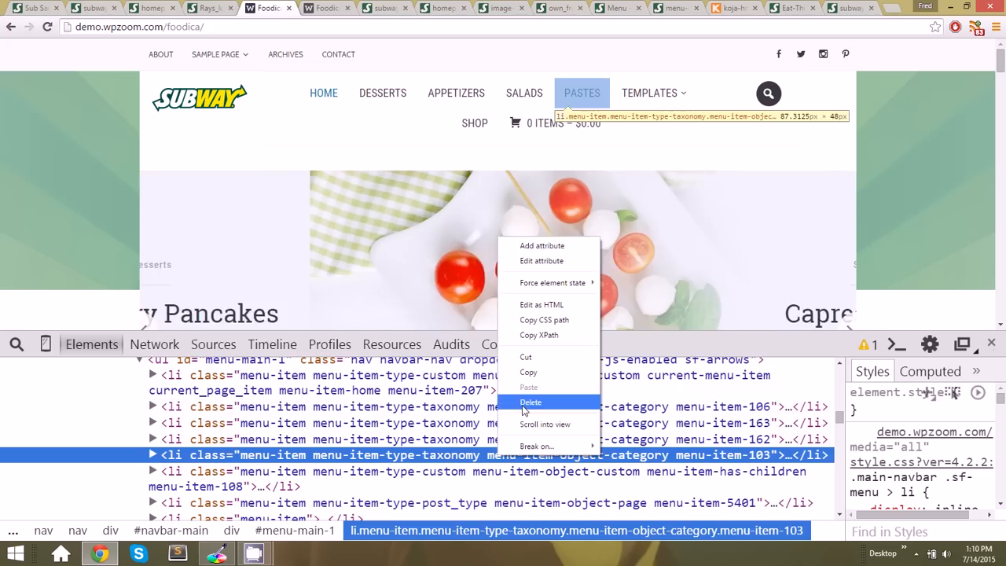
Delete the Pastes menu item from the demo's navigation in the Elements panel
click(531, 402)
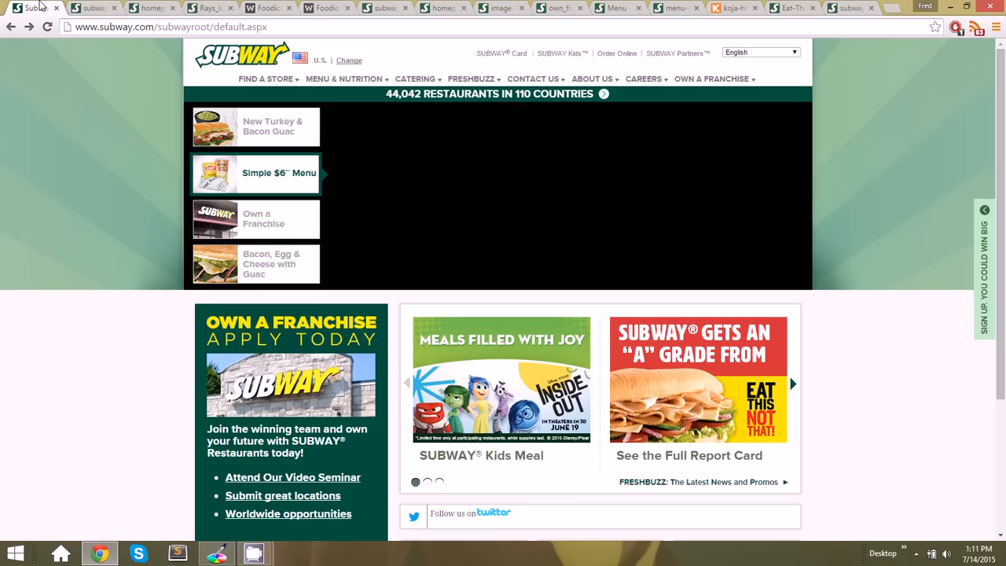
Copy the font-family of Subway's Find a Store link, then close DevTools
click(266, 79)
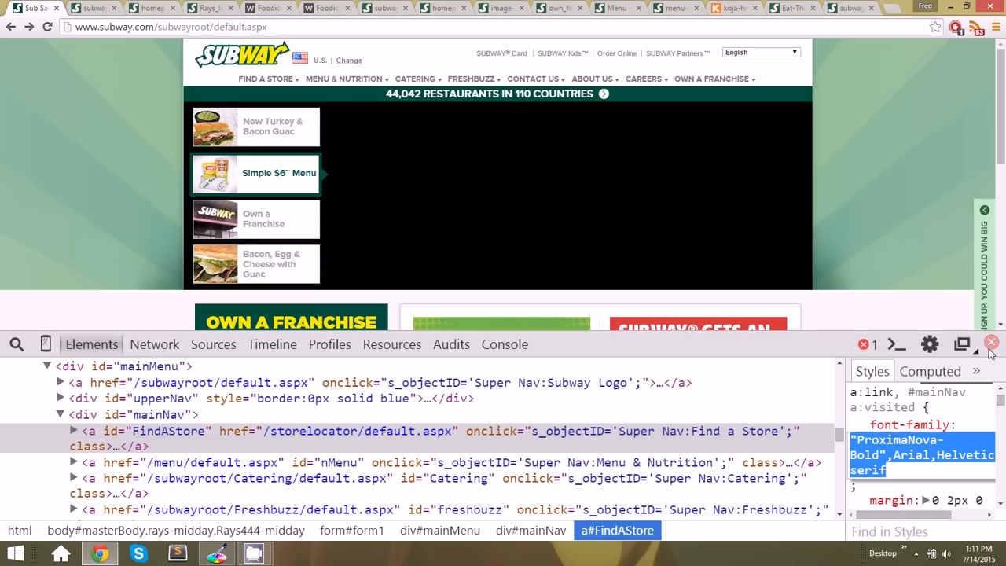
click(267, 8)
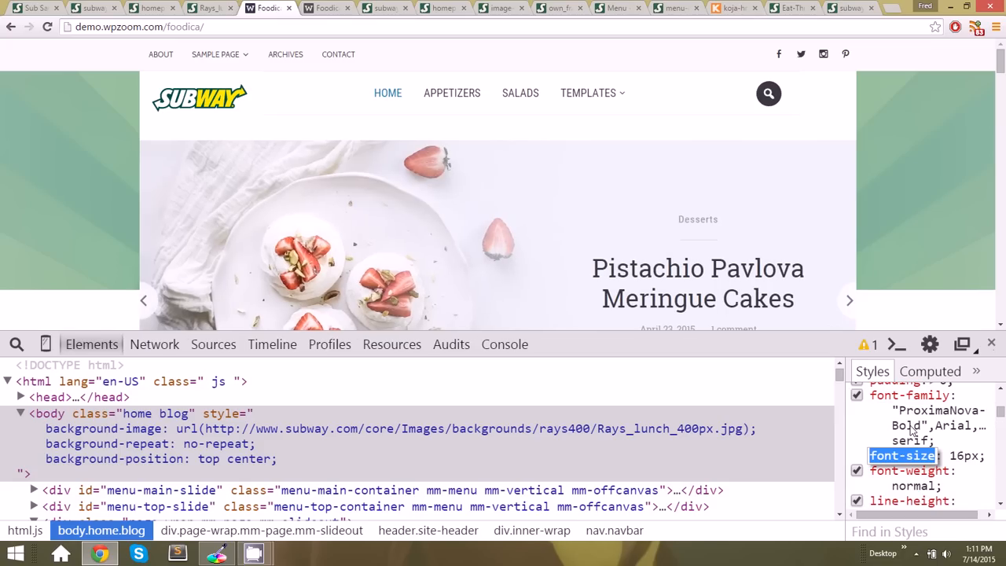
Scroll the Foodica Styles pane to the body rule to paste ProximaNova-Bold
scroll(down, 3)
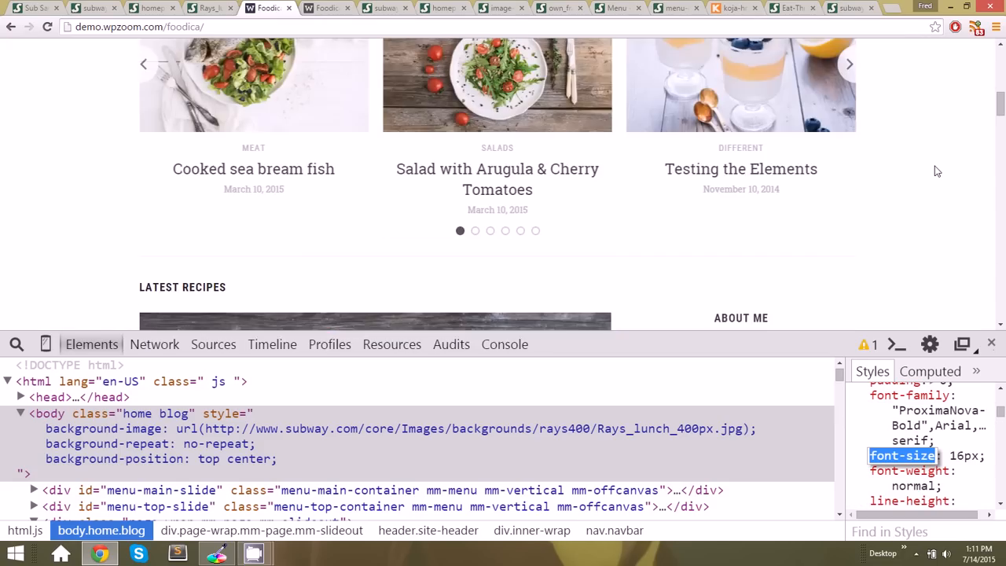
scroll(up, 3)
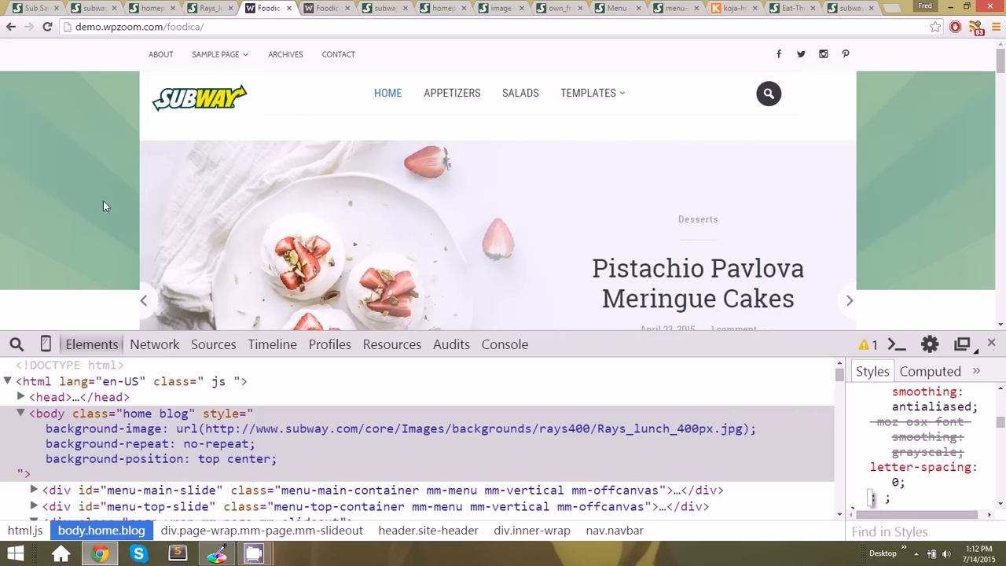
Change the active Home link colour from #FFF200 to #00543D and underline it
right_click(380, 85)
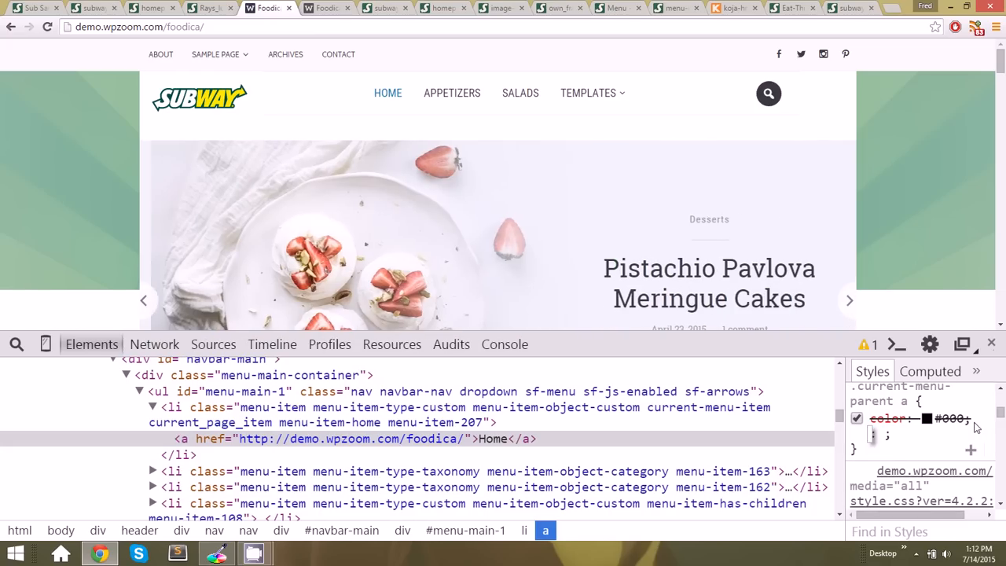
text(font-size)
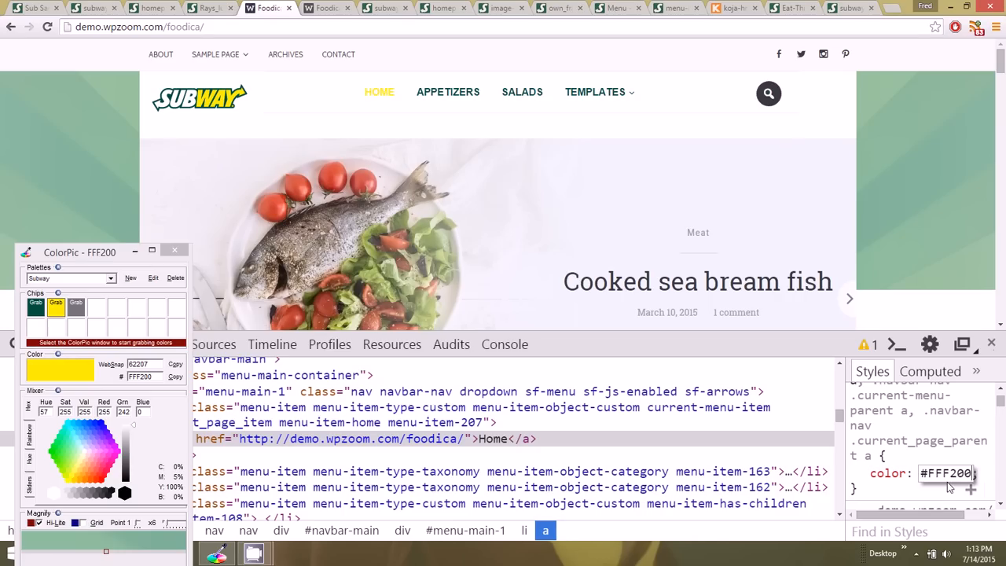
click(848, 298)
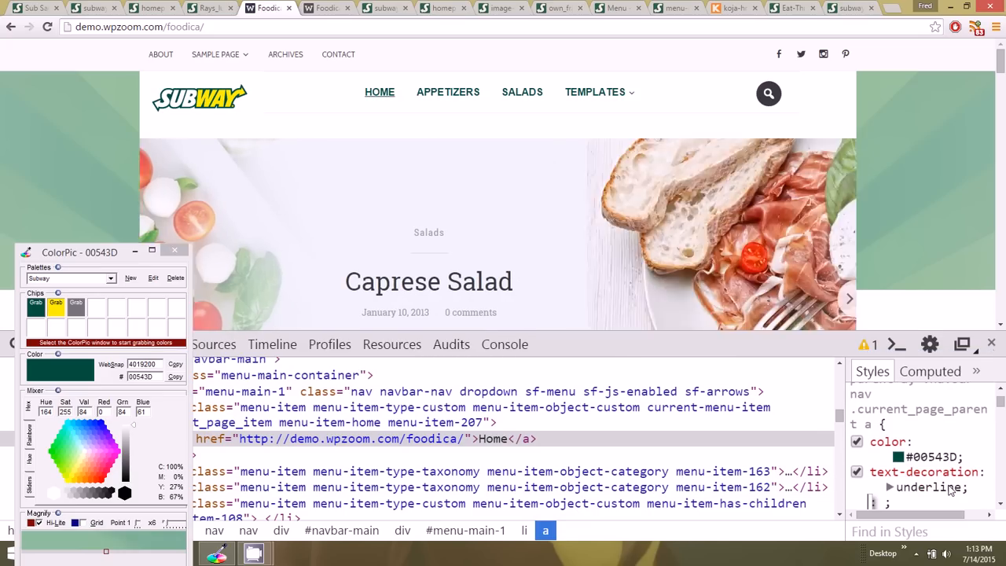
Turn off the Home link's underline and change its colour value to black (#000)
click(849, 298)
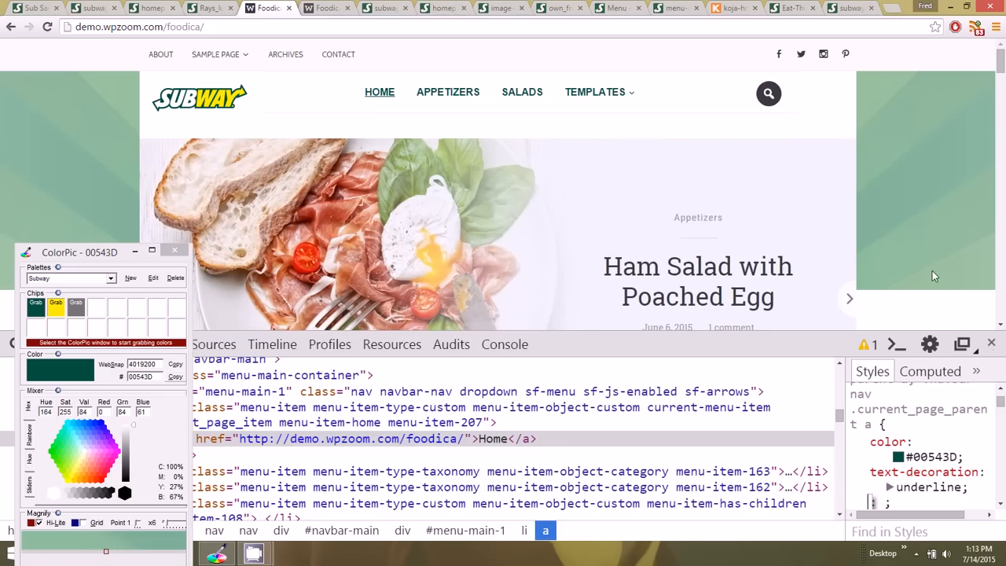
click(856, 472)
text(#)
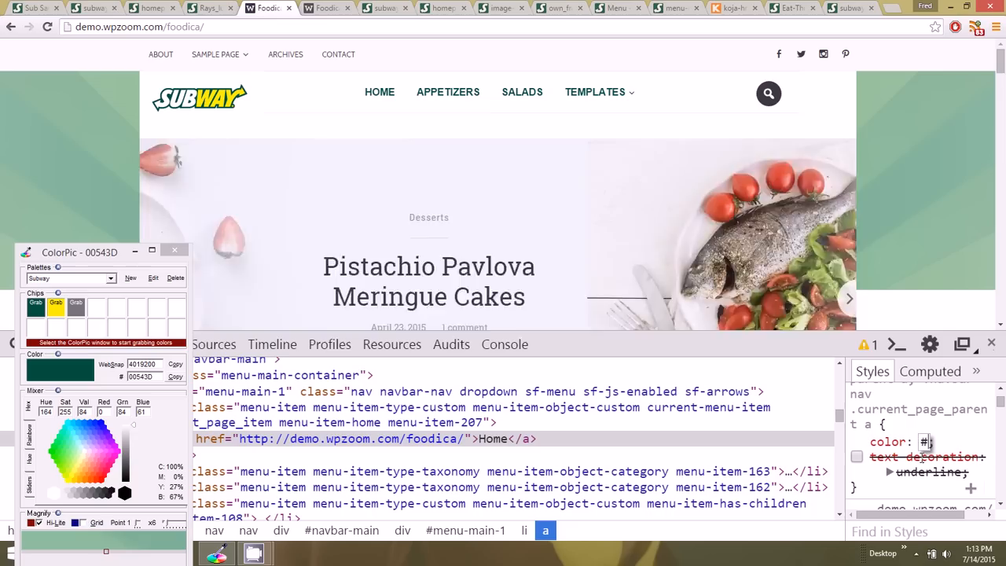
text(777)
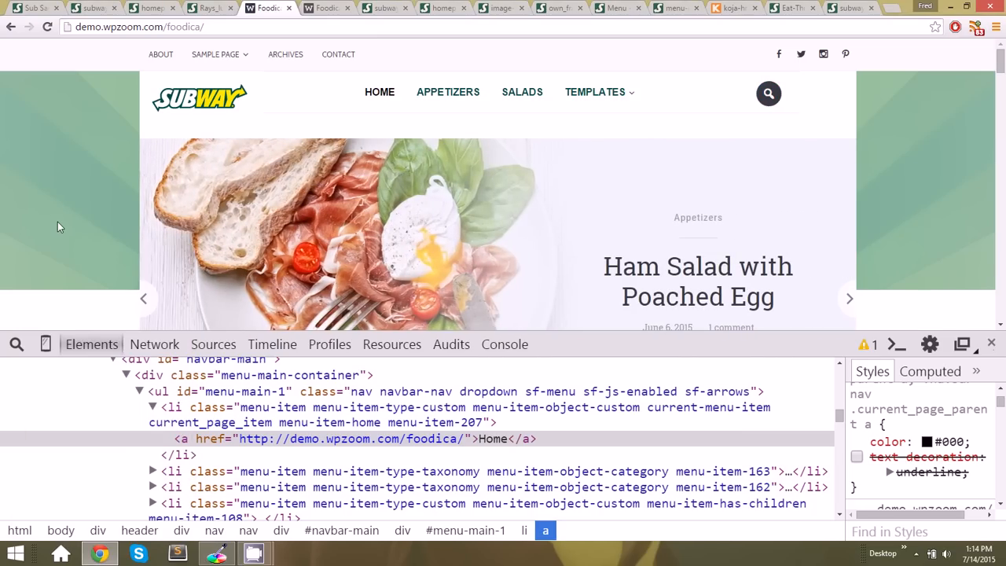
right_click(160, 55)
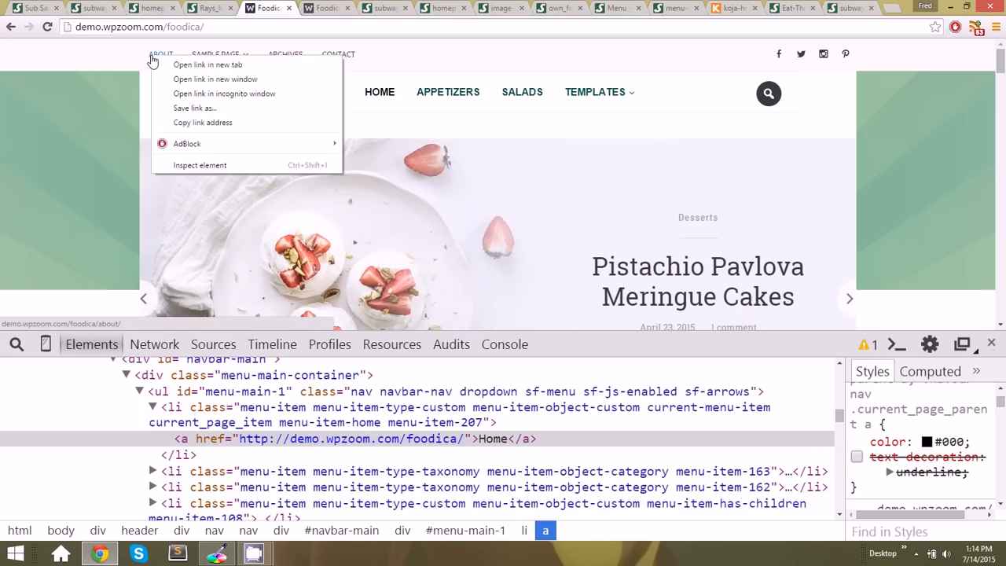
Compare subway.com and the rays image, then inspect the About link's ProximaNova-Bold font
click(160, 54)
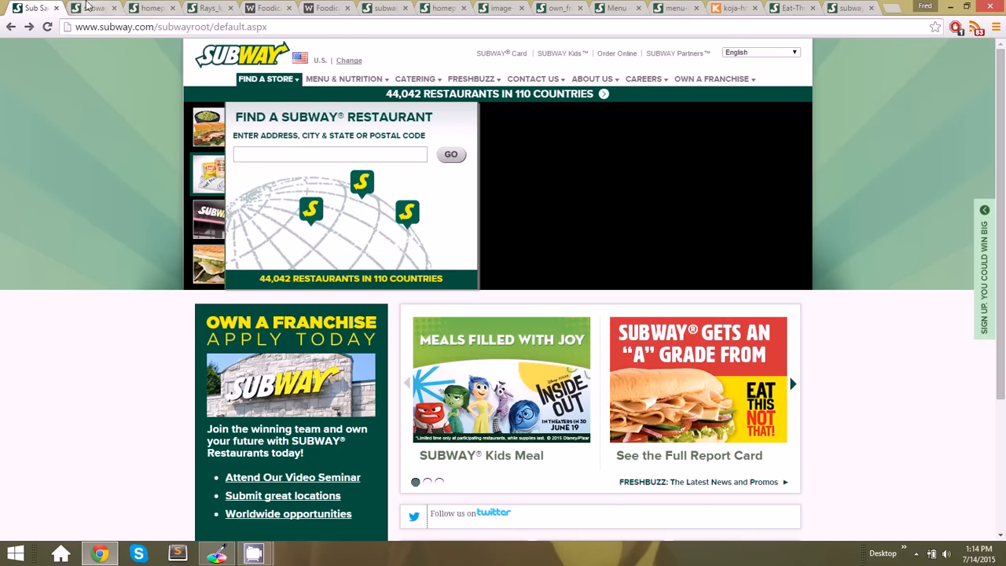
right_click(266, 79)
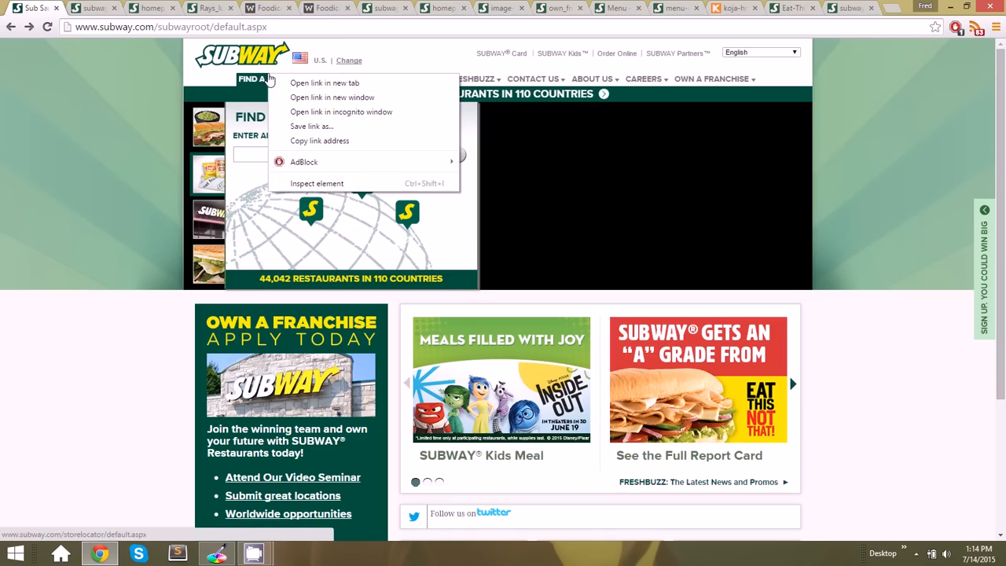
click(316, 183)
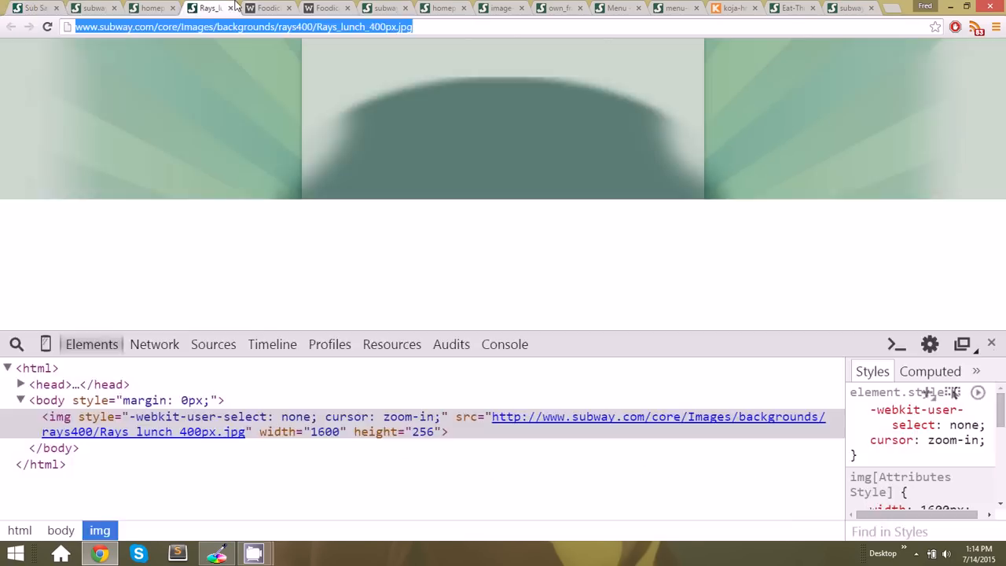
right_click(160, 53)
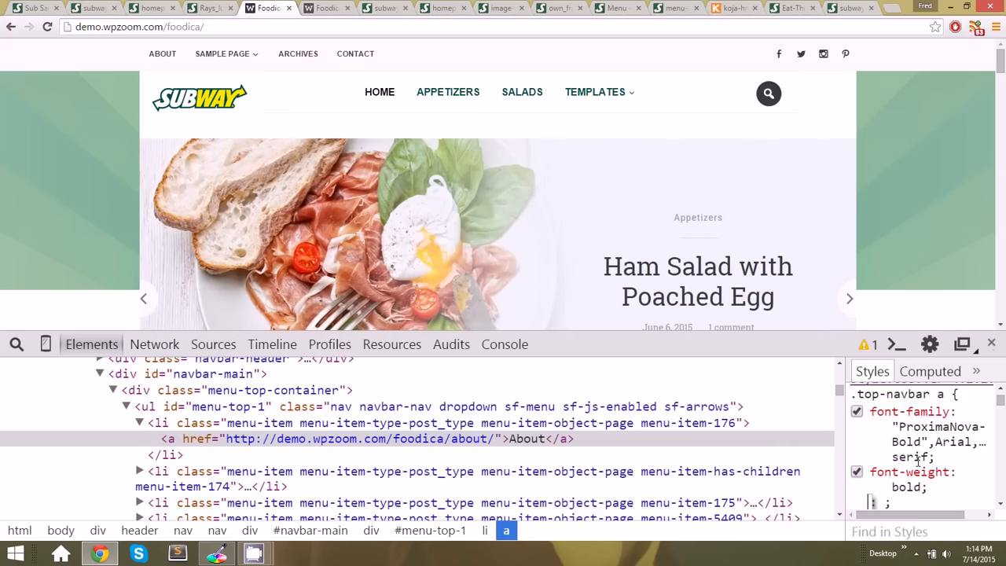
click(849, 298)
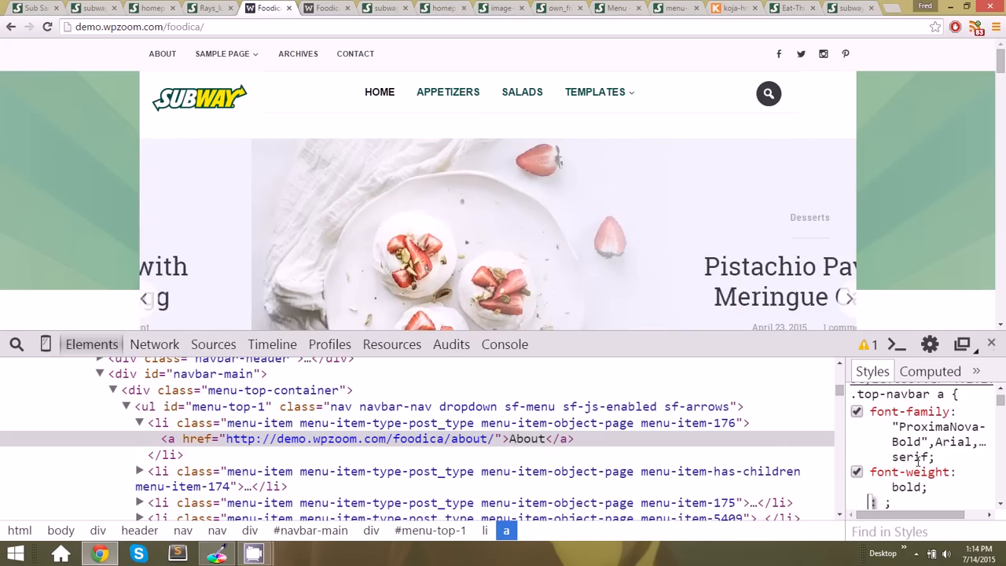
Compare subway.com and the rays image, then scroll the mockup to its franchise, kids meal and report-card banners
click(991, 344)
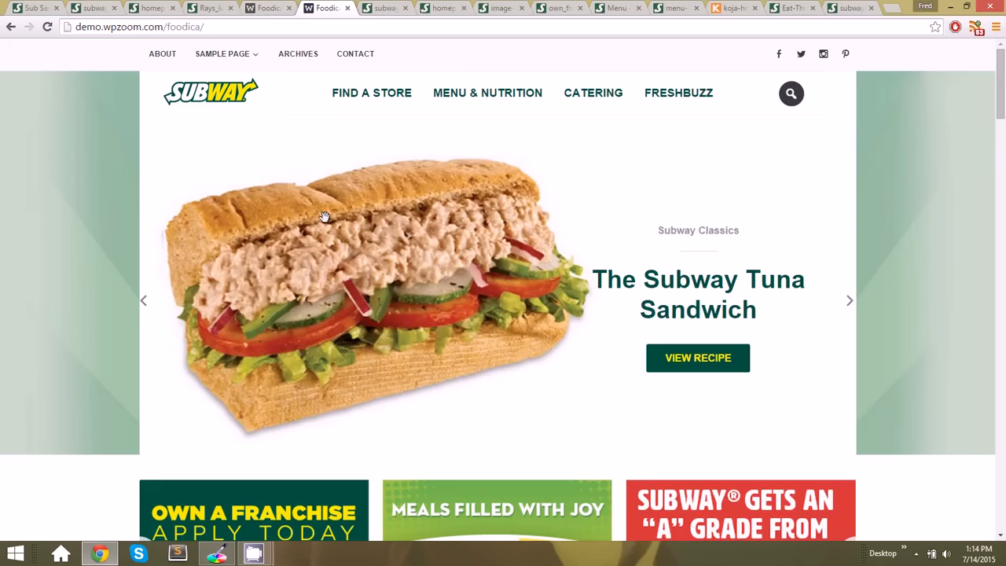
scroll(down, 3)
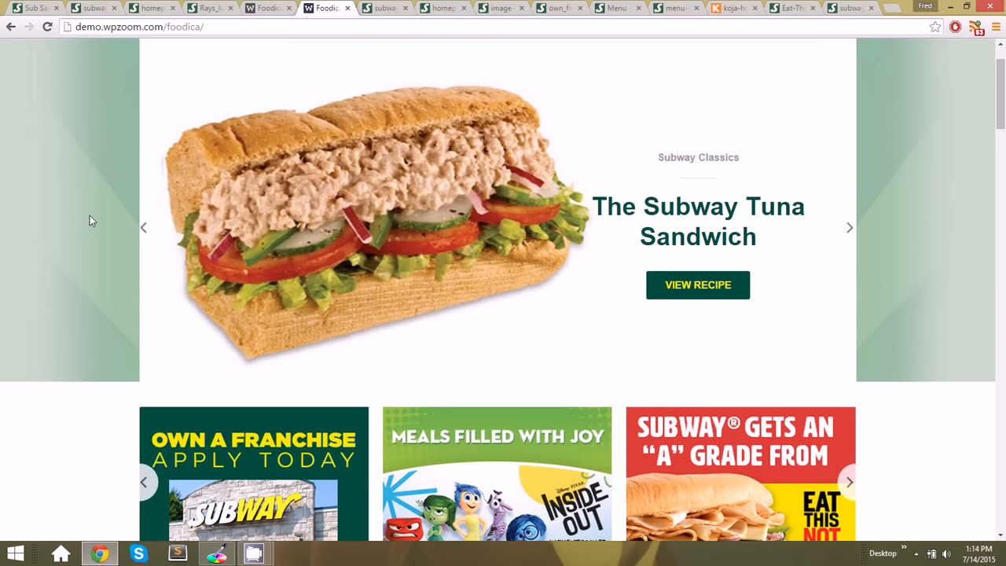
scroll(down, 3)
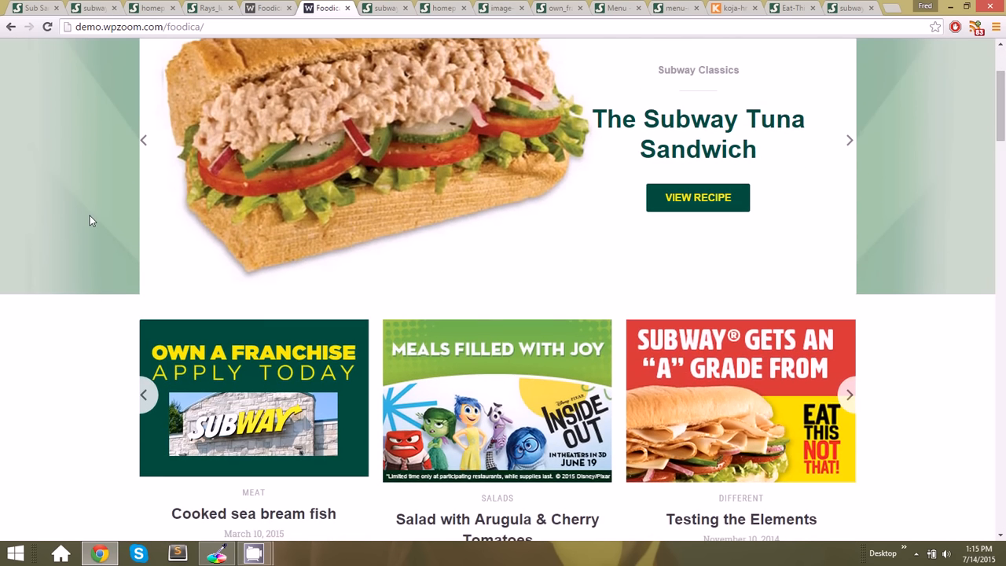
click(35, 8)
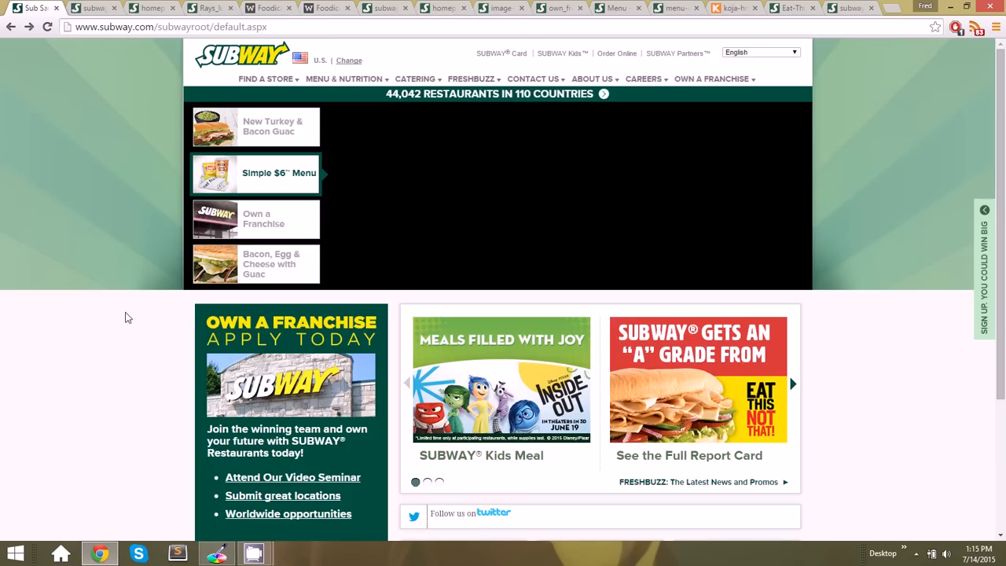
scroll(down, 3)
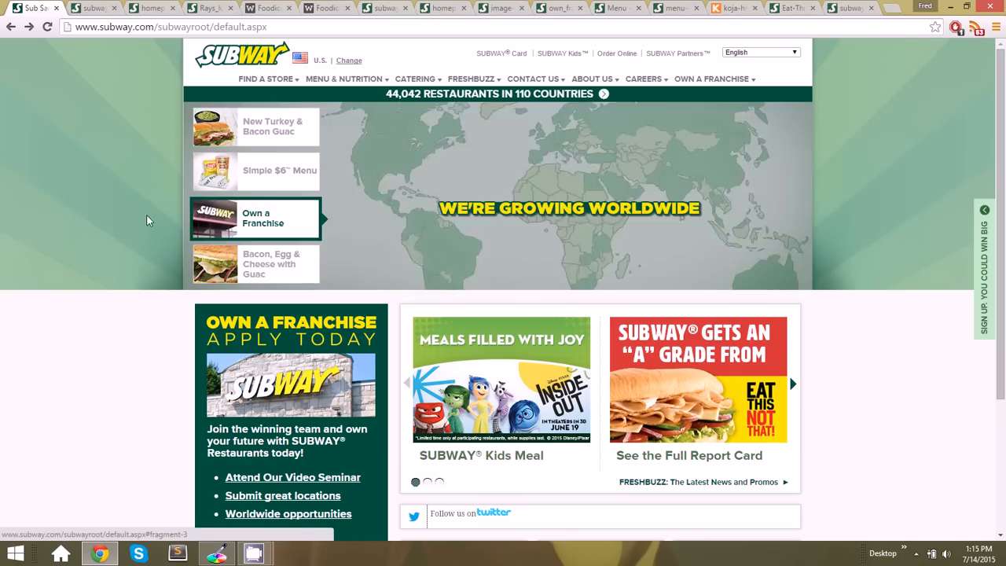
click(208, 8)
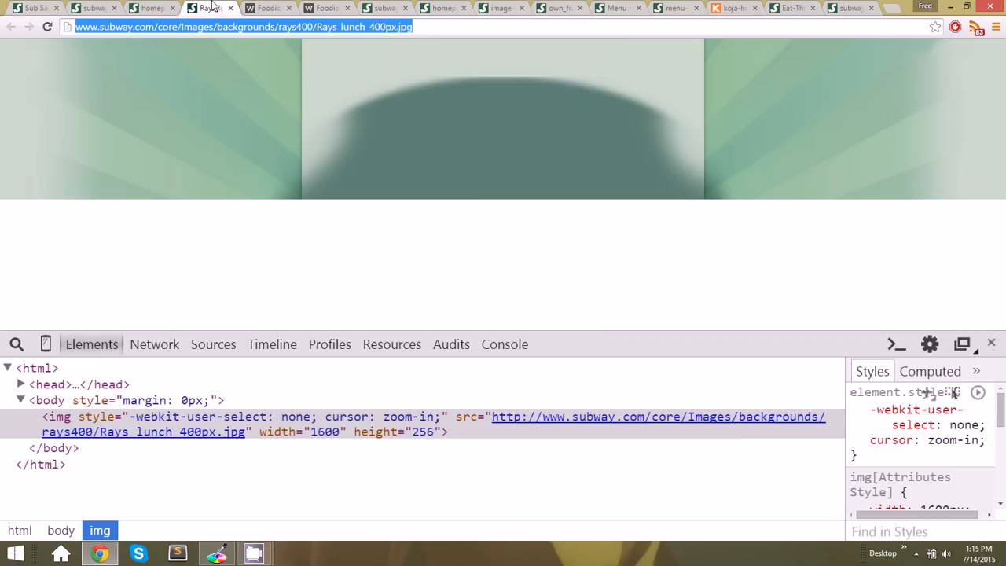
click(323, 8)
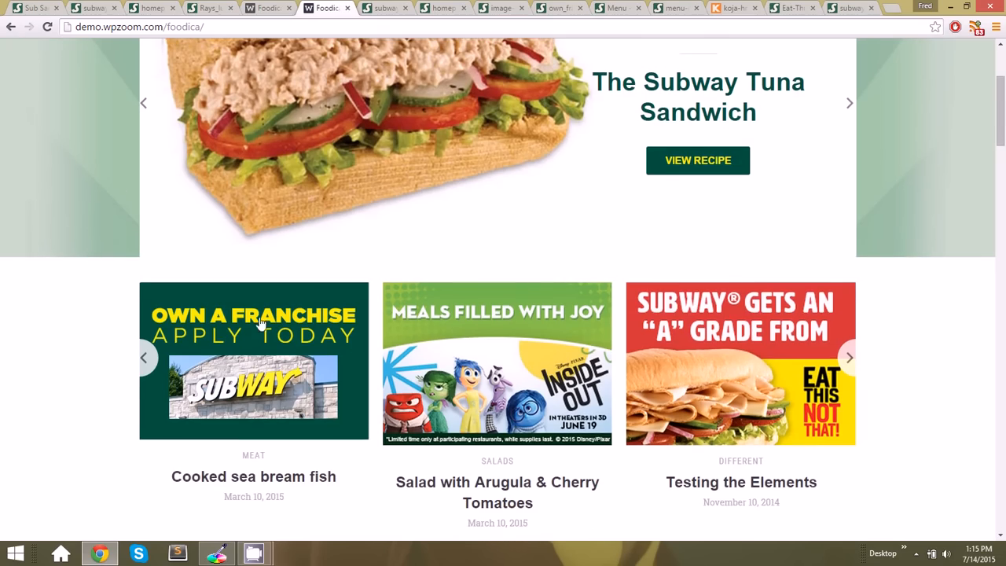
scroll(down, 3)
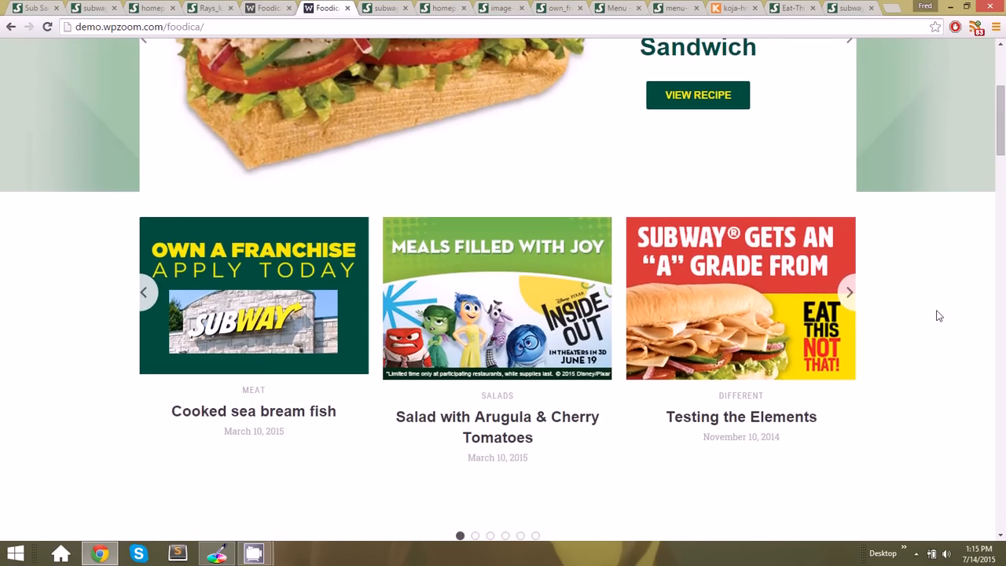
mouse_move(73, 276)
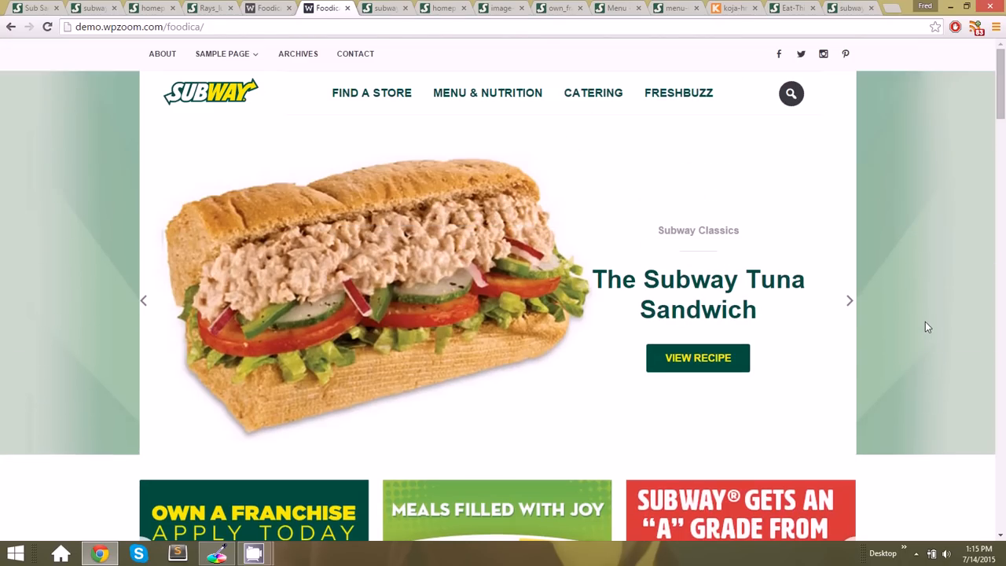
scroll(down, 3)
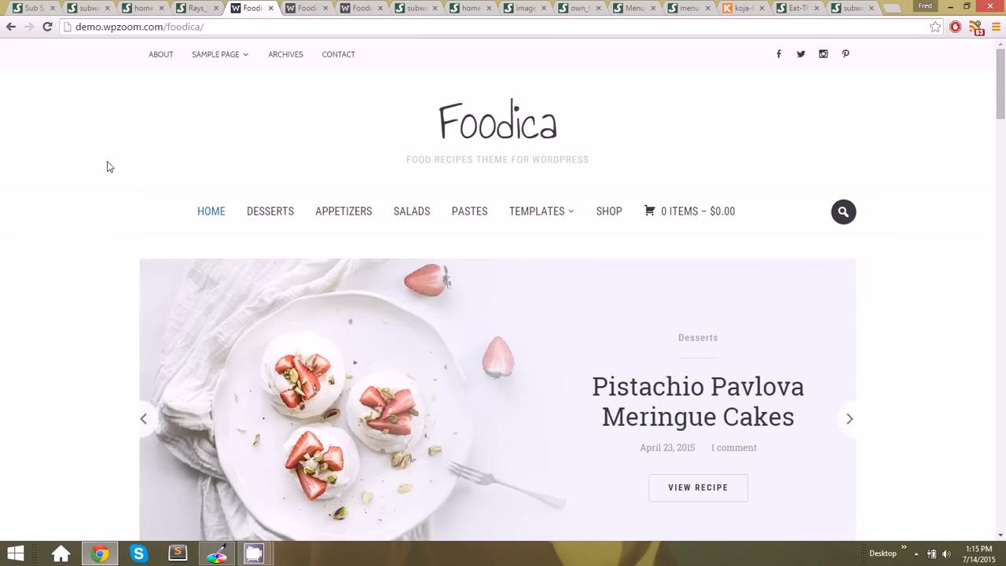
scroll(down, 3)
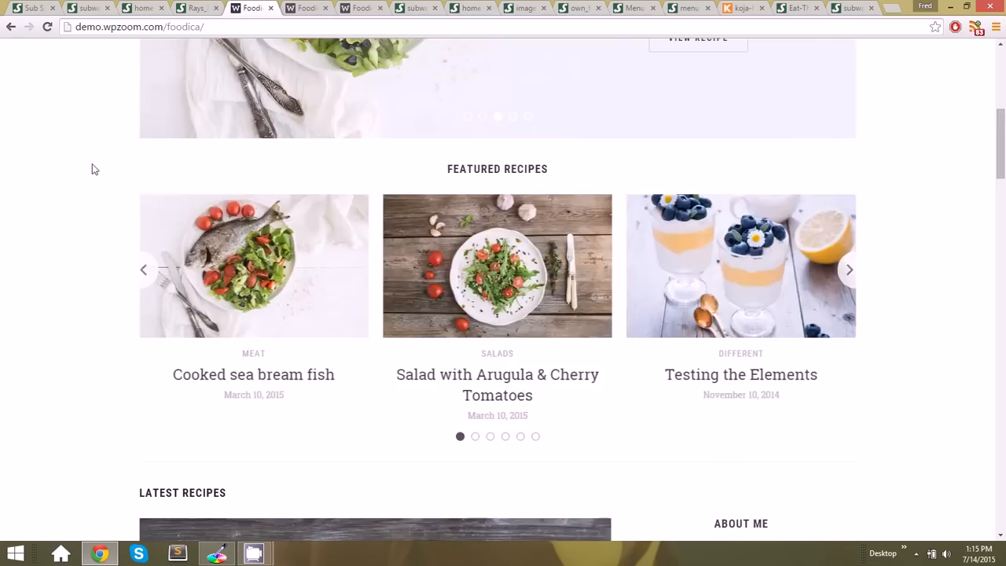
scroll(up, 3)
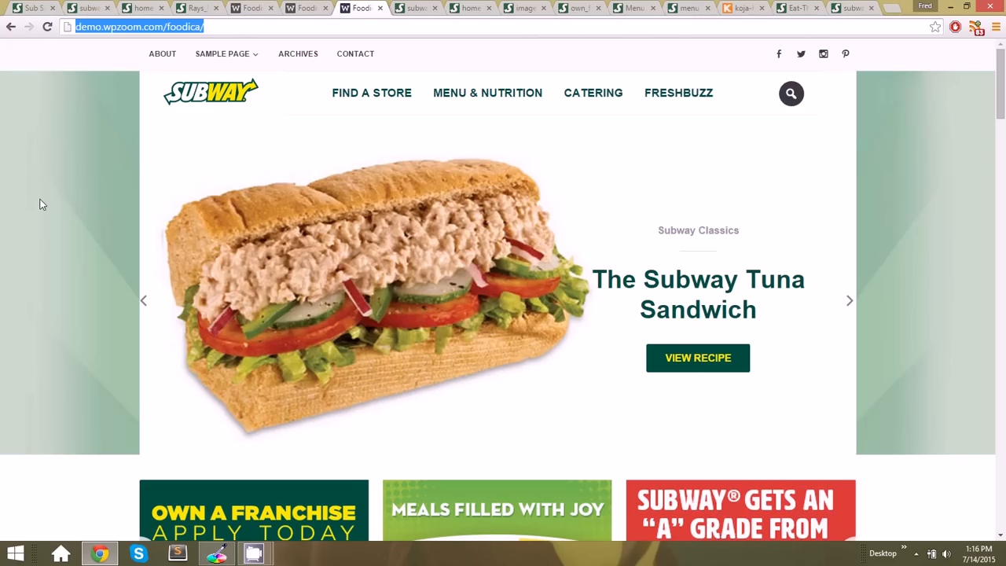
mouse_move(69, 217)
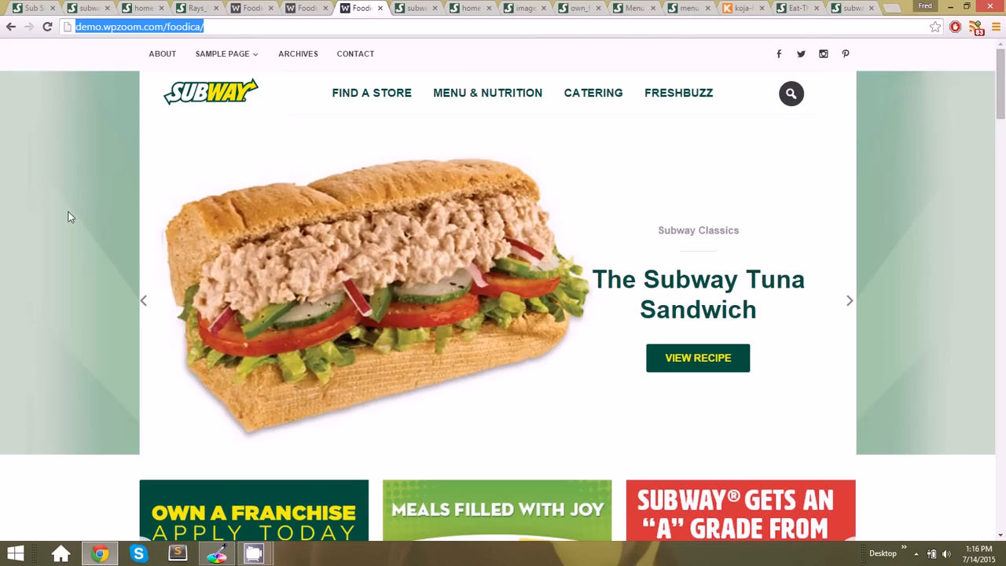
mouse_move(62, 249)
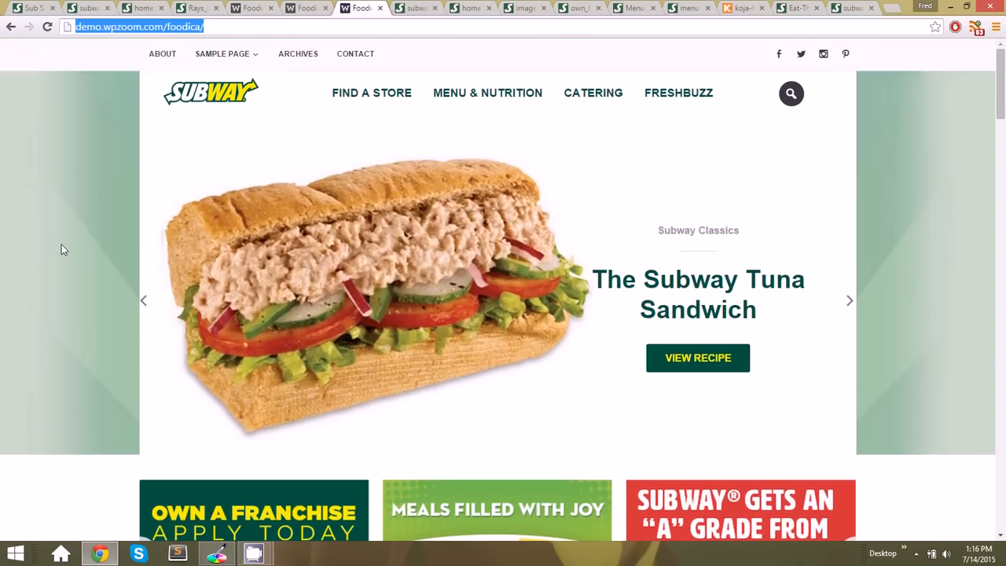
scroll(down, 3)
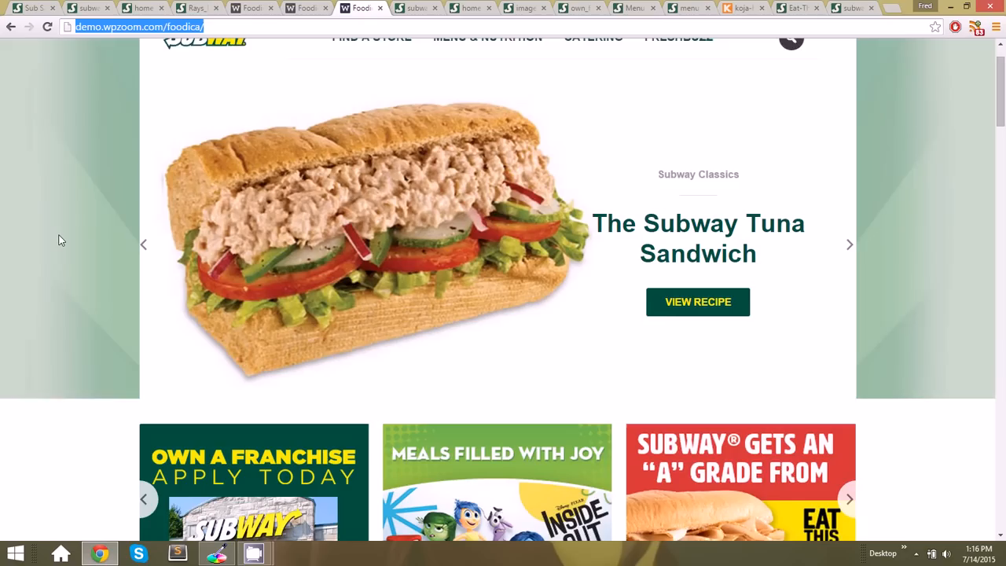
scroll(down, 3)
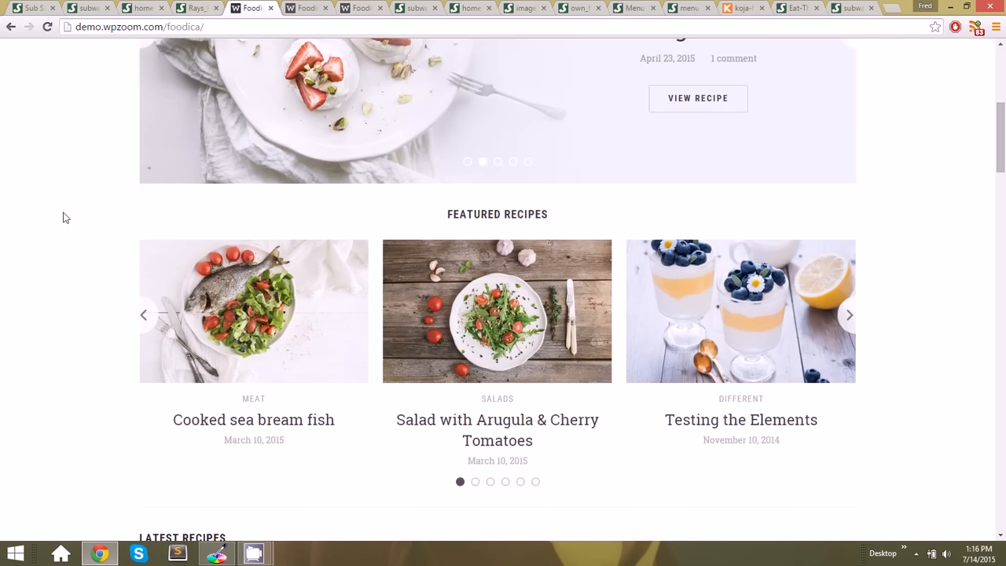
scroll(up, 3)
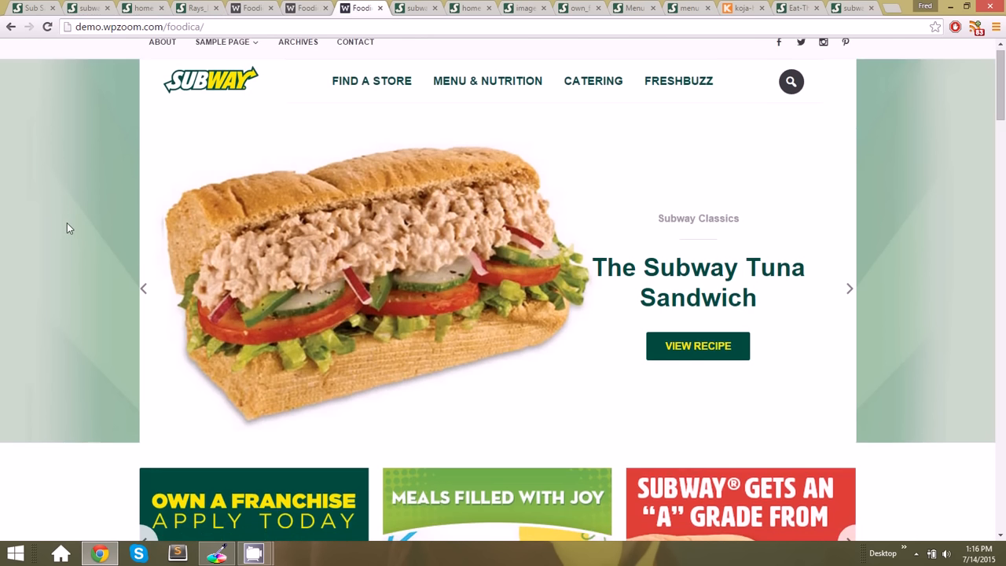
scroll(down, 3)
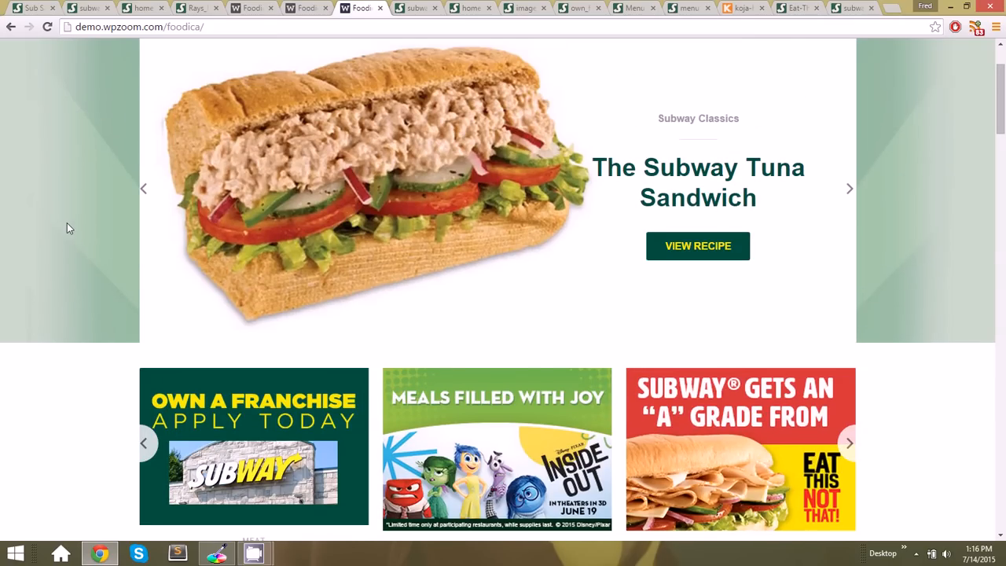
scroll(down, 3)
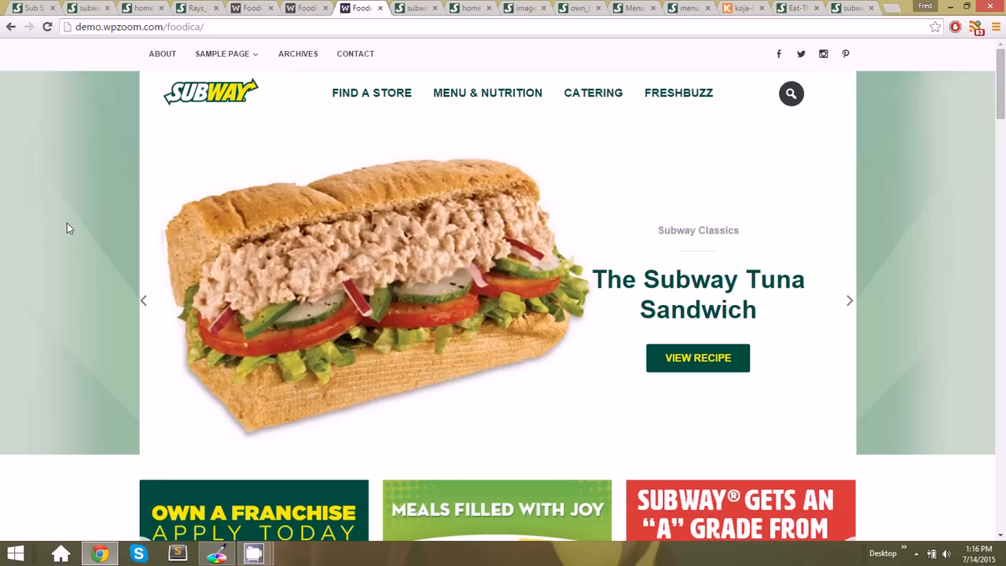
scroll(down, 3)
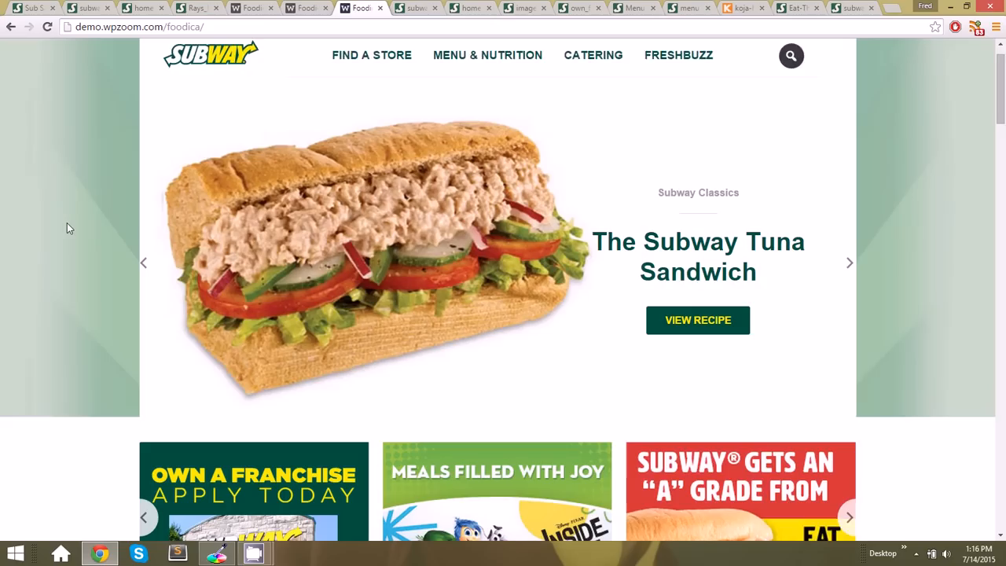
scroll(down, 3)
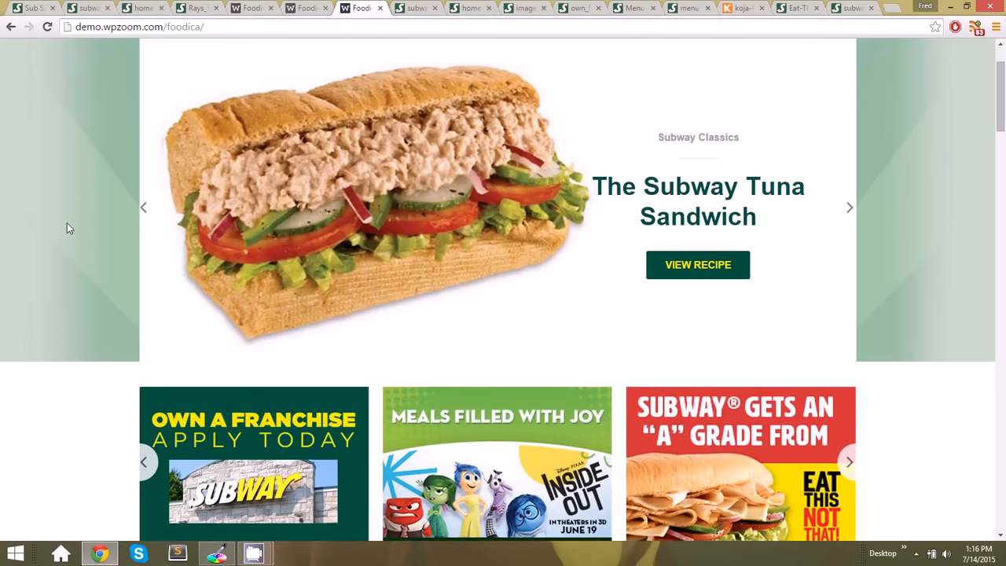